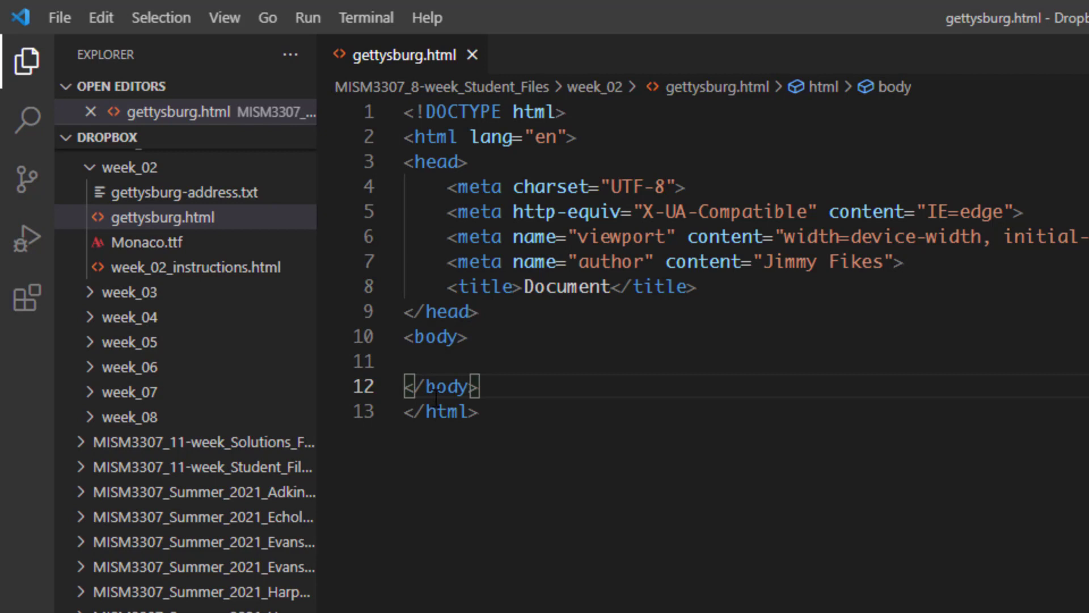
{"action": "mouse_move", "coordinate": [442, 386]}
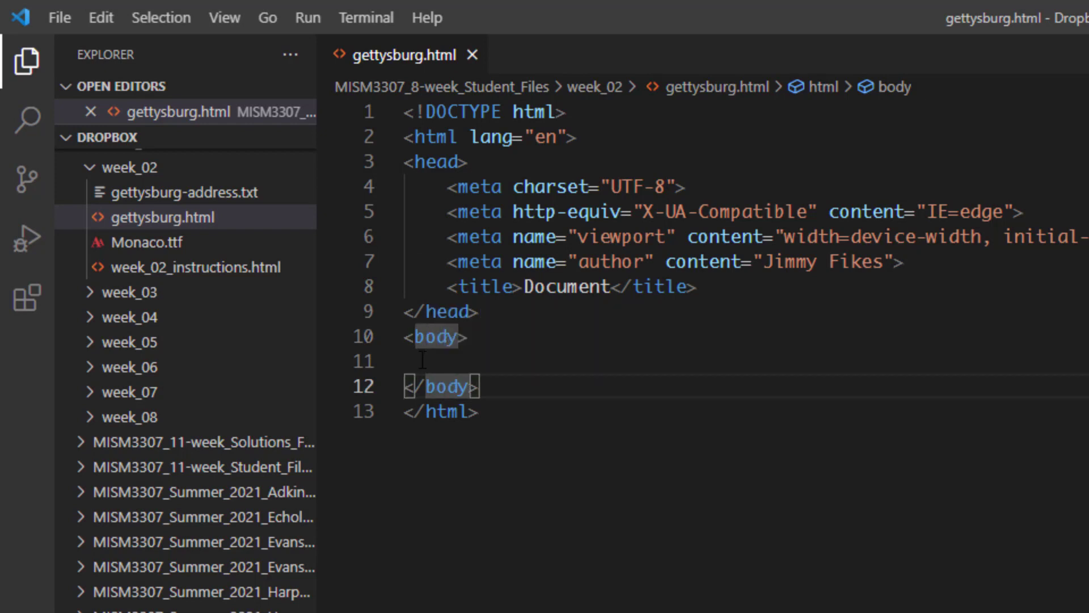
- Copy the full text of gettysburg-address.txt and paste it into gettysburg.html's body
{"action": "left_click", "coordinate": [427, 361]}
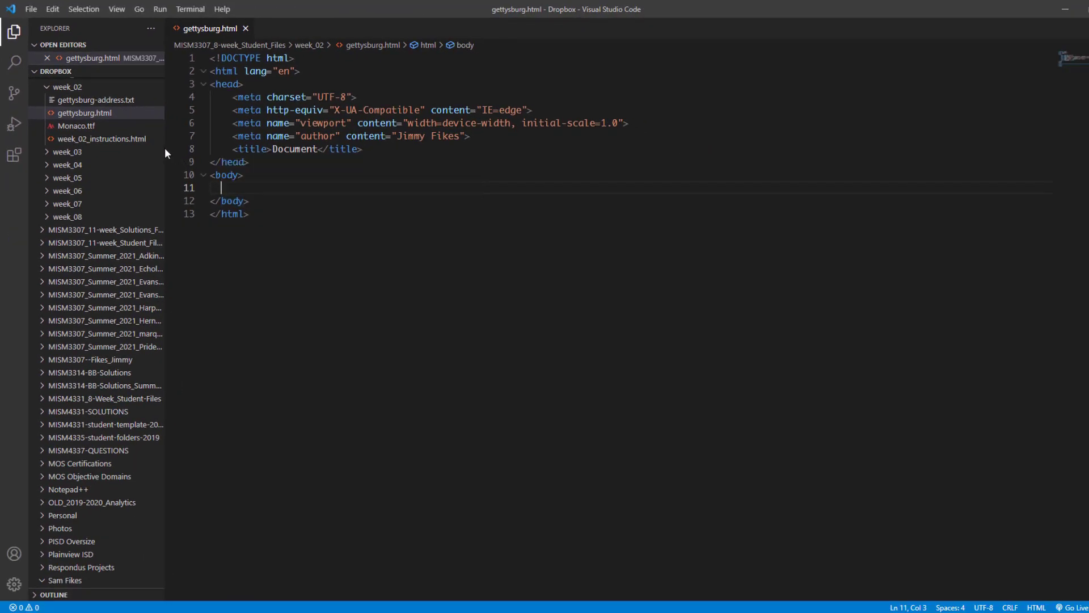
{"action": "left_click", "coordinate": [85, 112]}
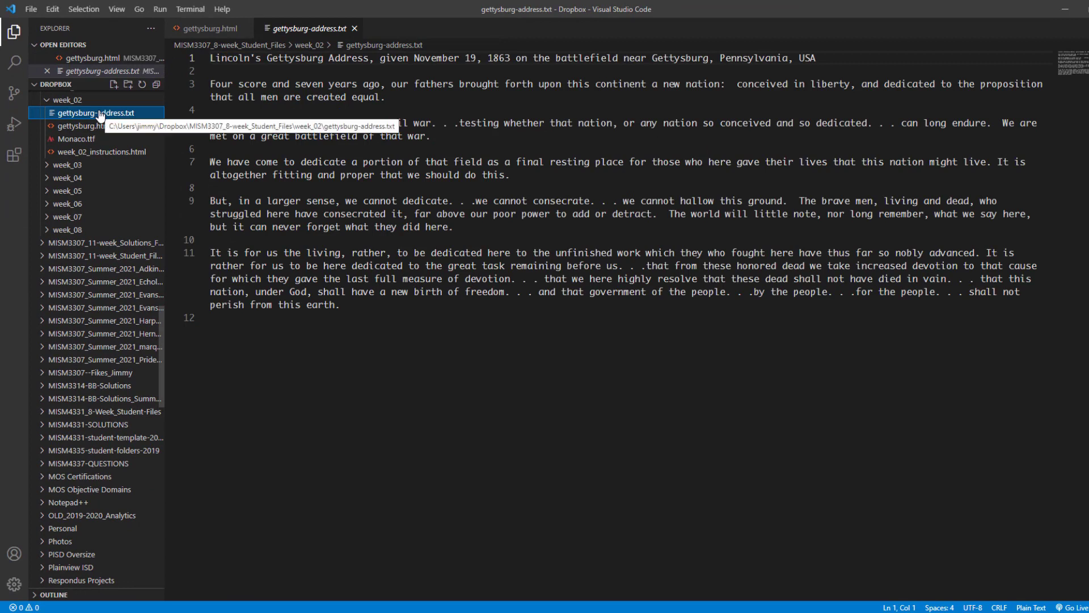
{"action": "mouse_move", "coordinate": [114, 118]}
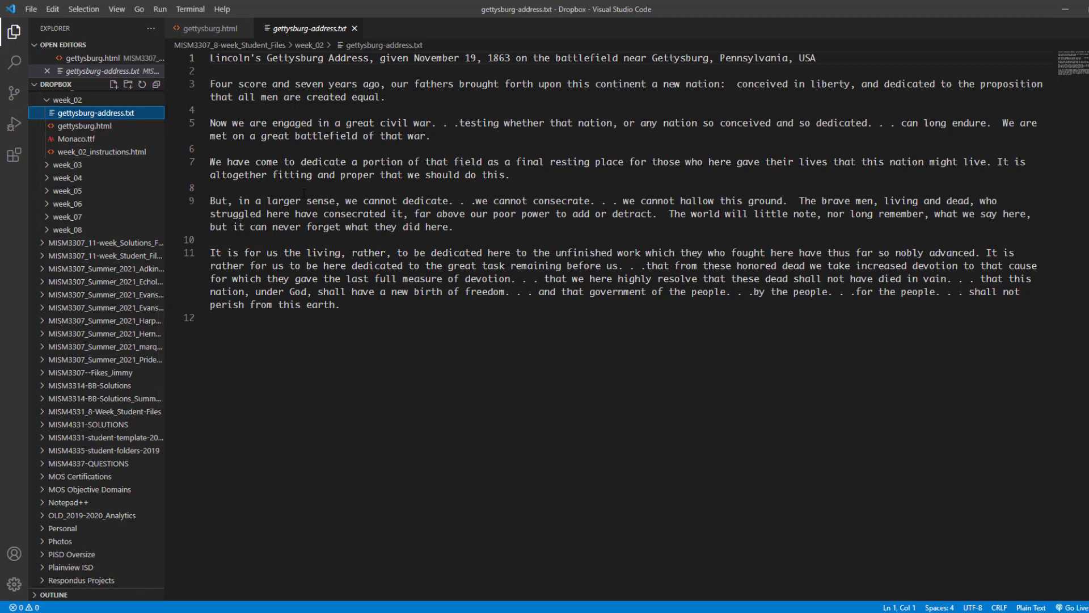
{"action": "key", "text": "ctrl+a"}
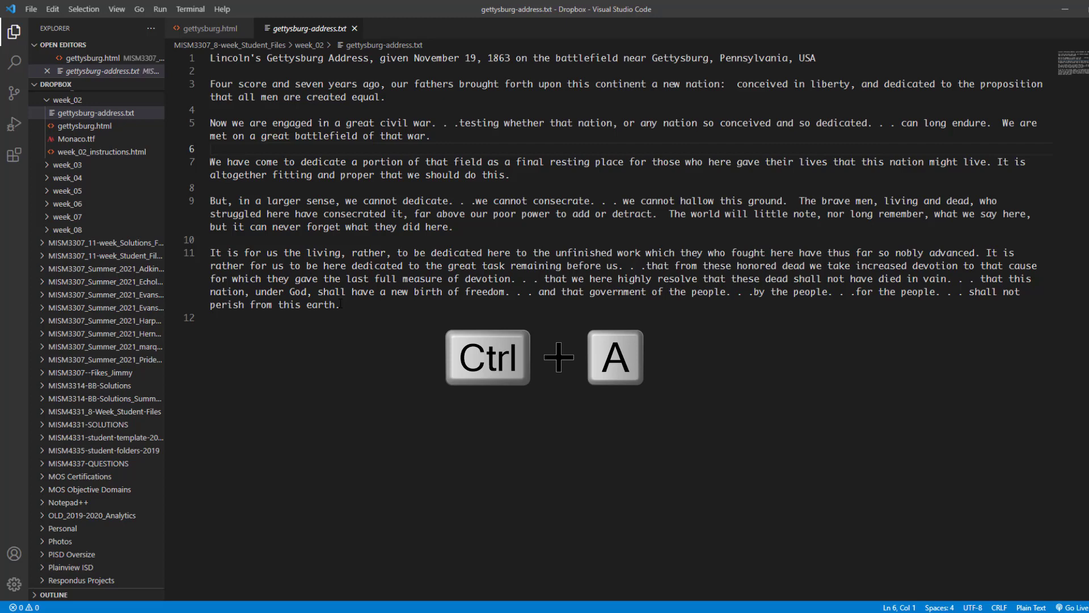
{"action": "key", "text": "ctrl+a"}
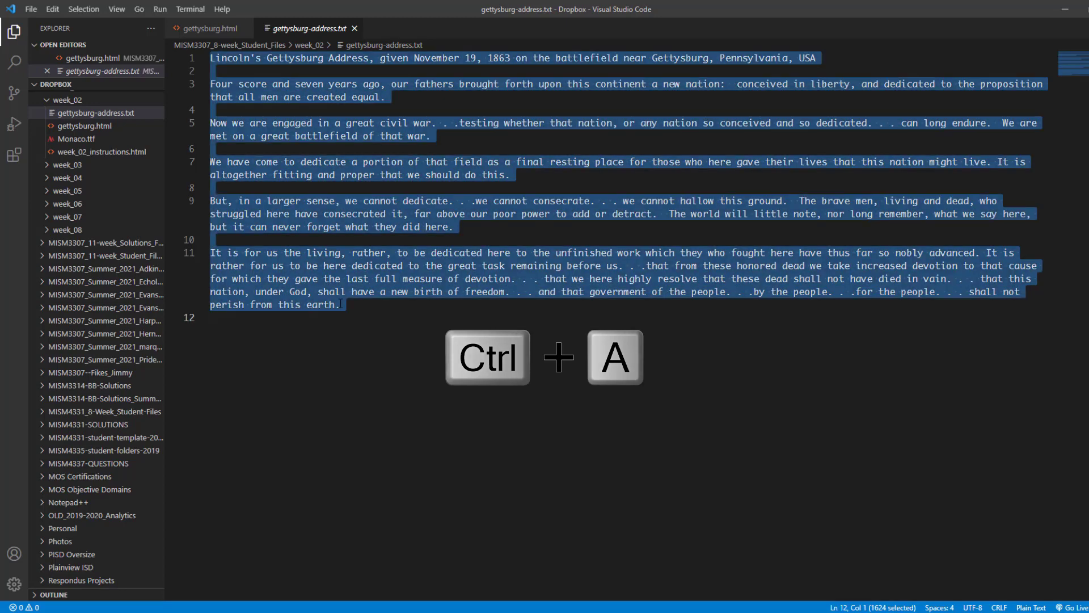
{"action": "key", "text": "ctrl+c"}
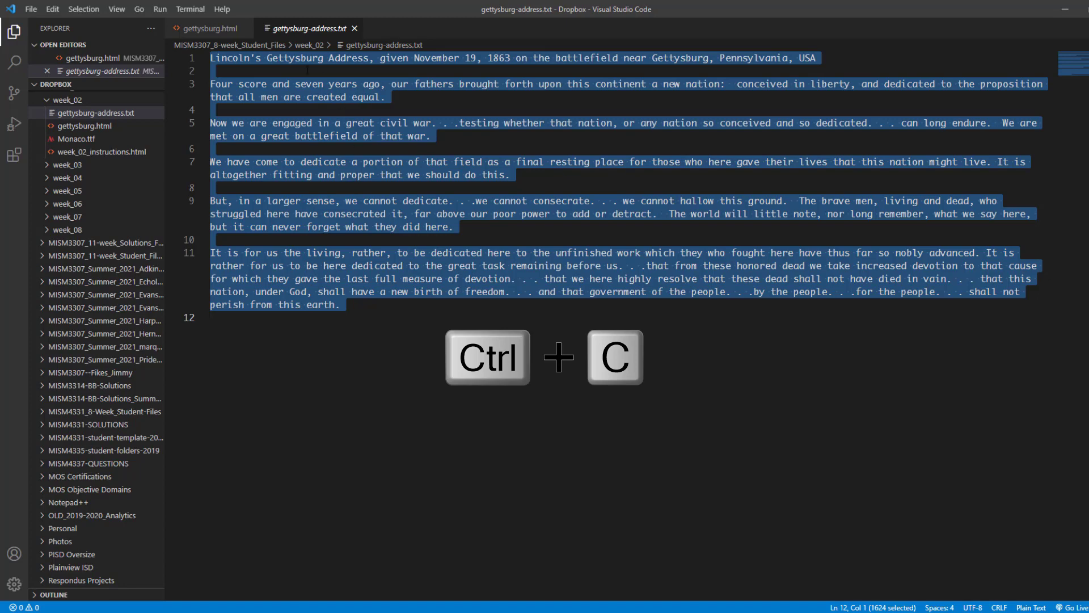
{"action": "left_click", "coordinate": [208, 28]}
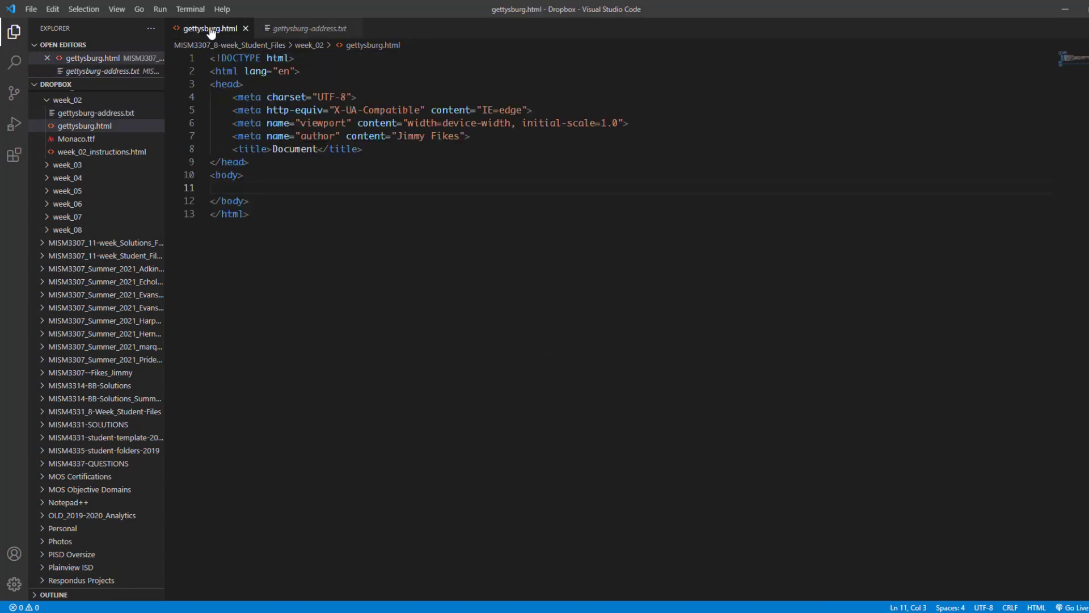
{"action": "left_click", "coordinate": [236, 187]}
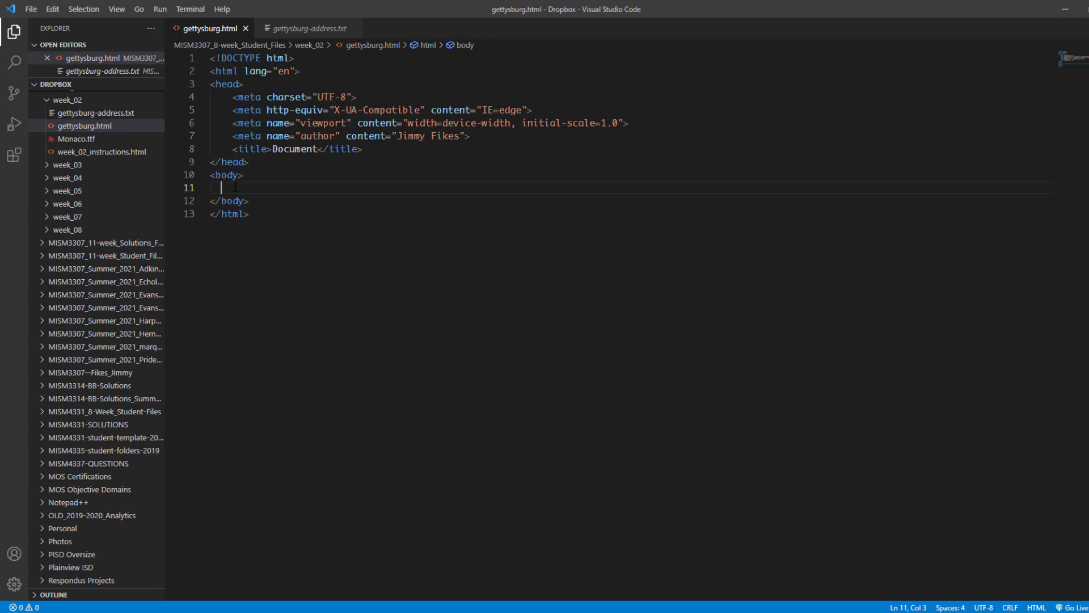
{"action": "key", "text": "ctrl+v"}
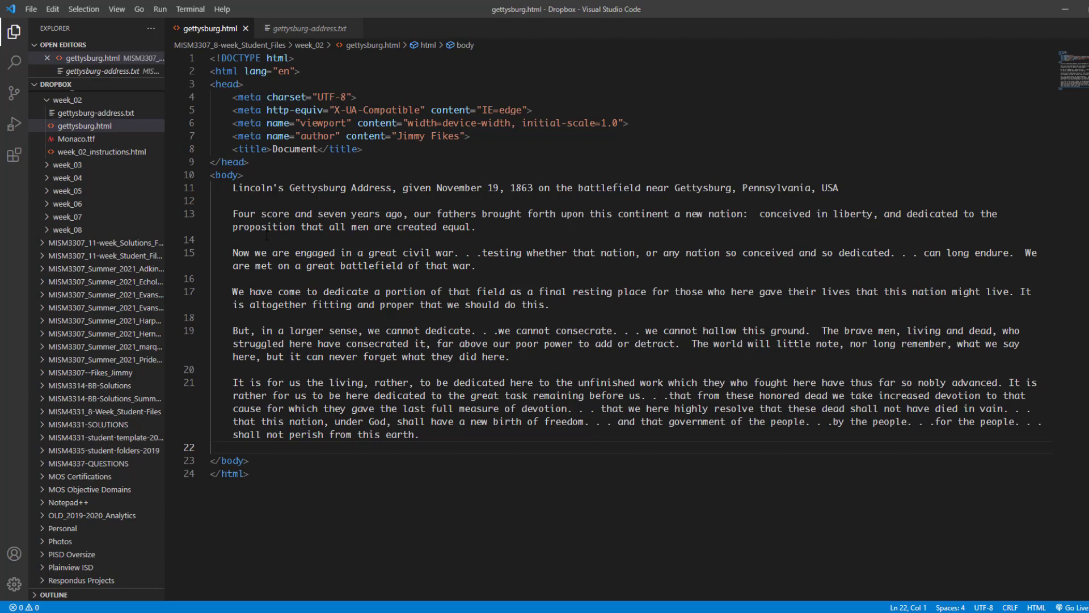
- Replace the placeholder title 'Document' with 'Gettysburg Address'
{"action": "left_click", "coordinate": [284, 148]}
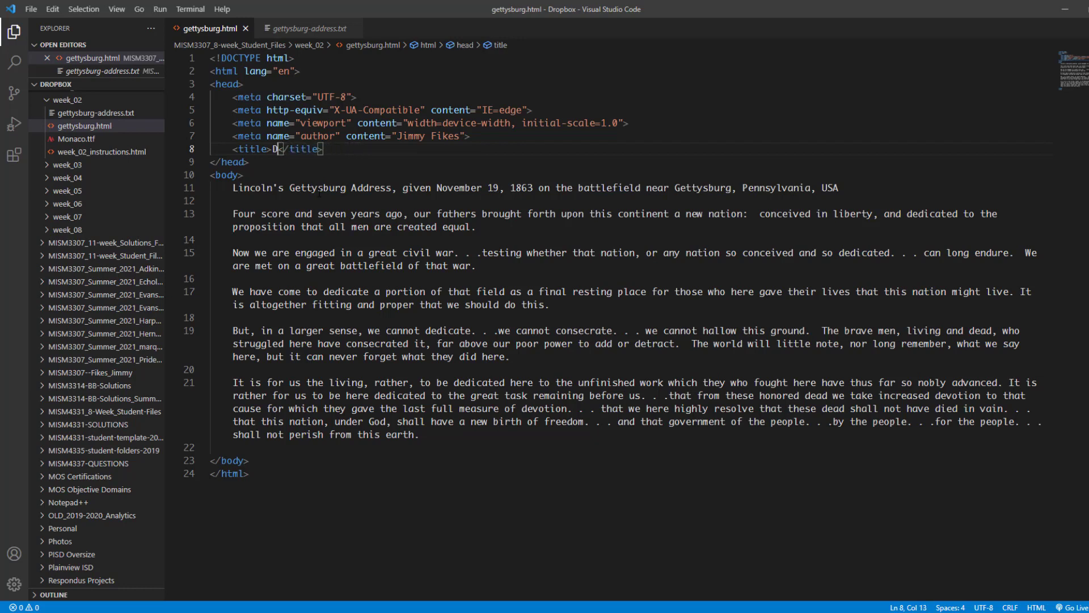
{"action": "key", "text": "Backspace"}
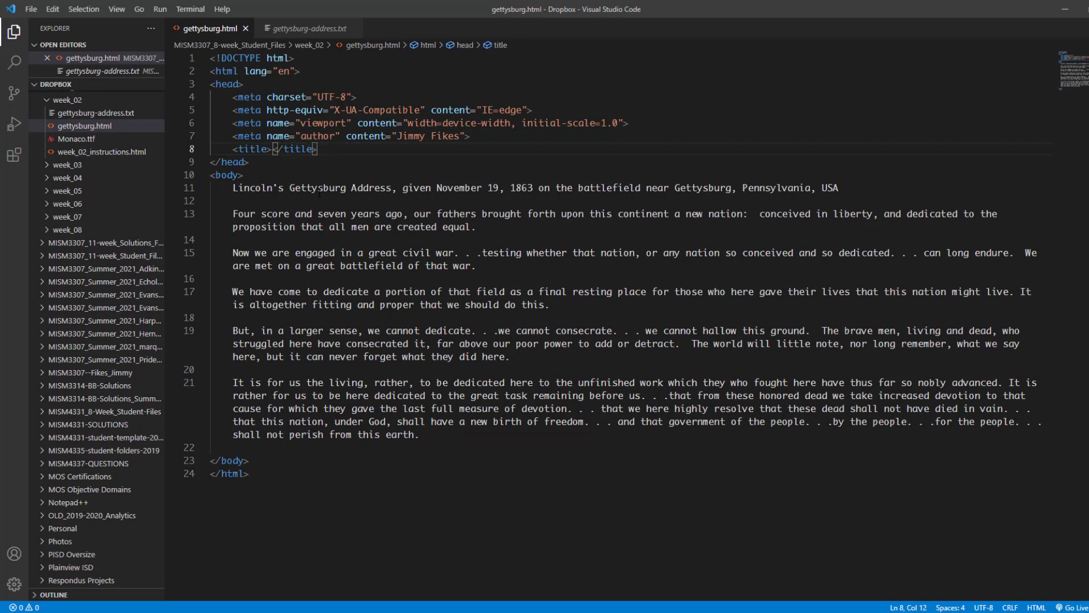
{"action": "type", "text": "Gettysburg A"}
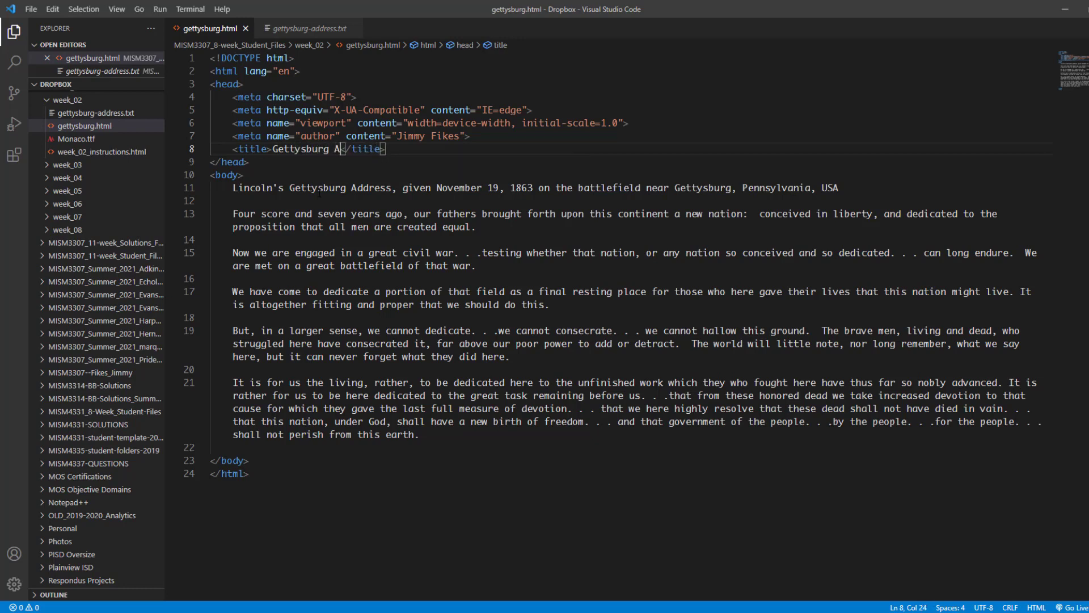
{"action": "type", "text": "ddress"}
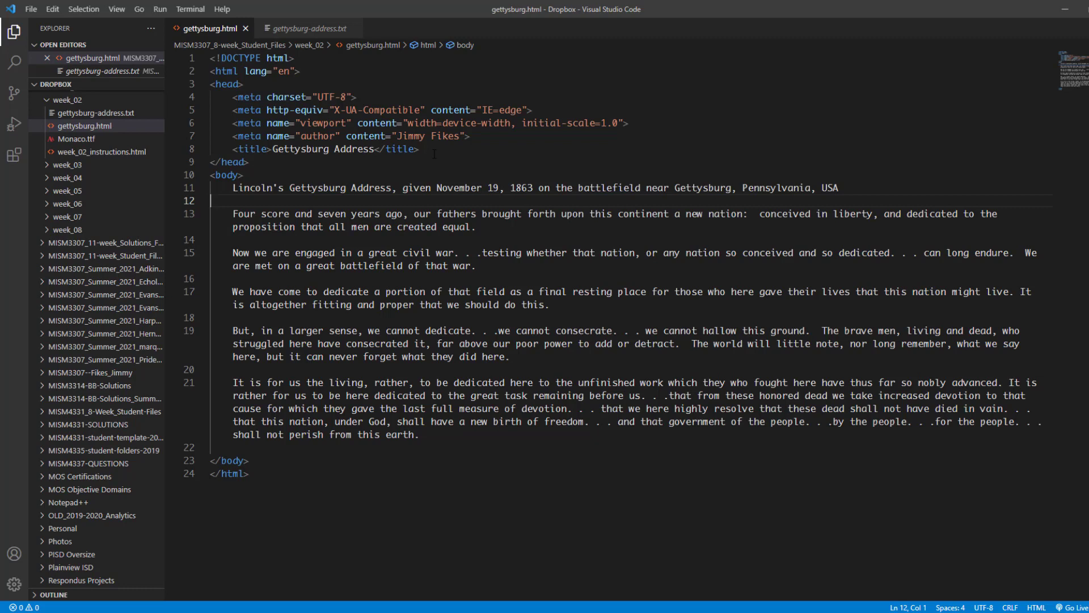
{"action": "double_click", "coordinate": [361, 149]}
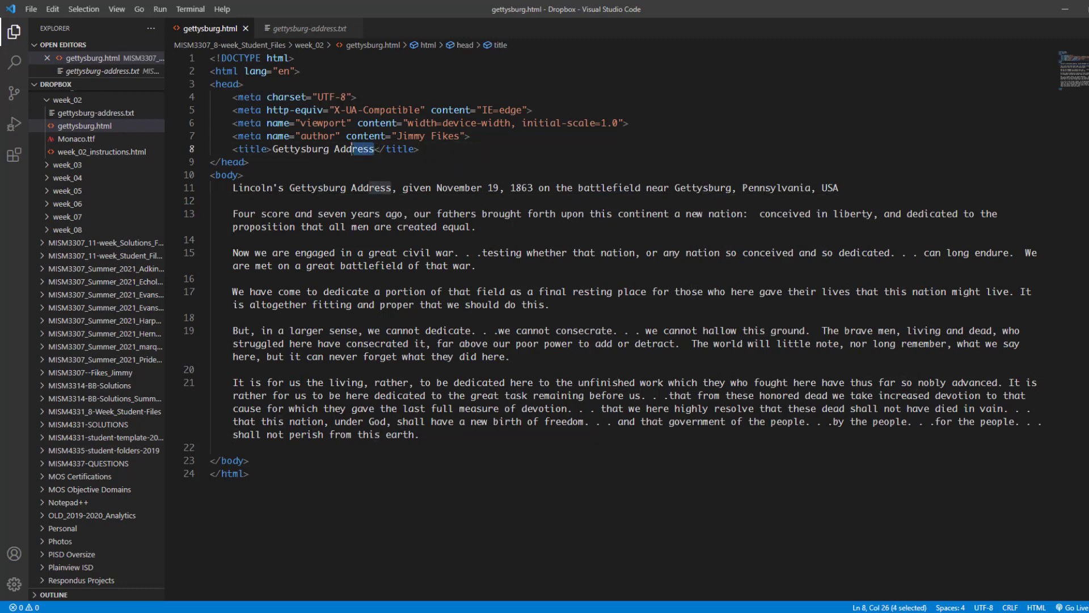
{"action": "double_click", "coordinate": [322, 149]}
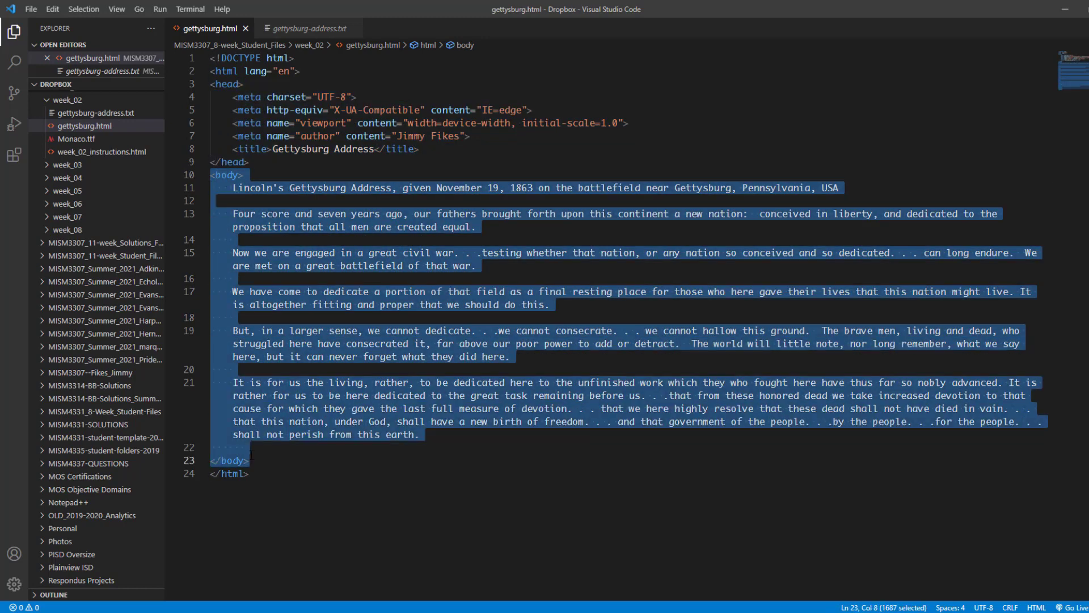
{"action": "left_click", "coordinate": [290, 434]}
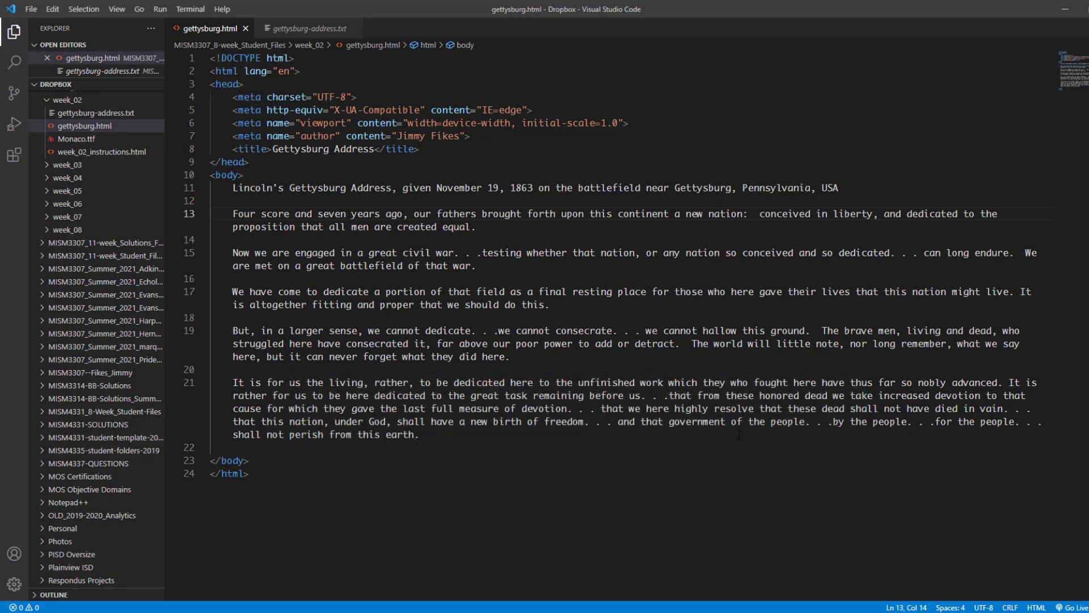
{"action": "mouse_move", "coordinate": [1064, 595]}
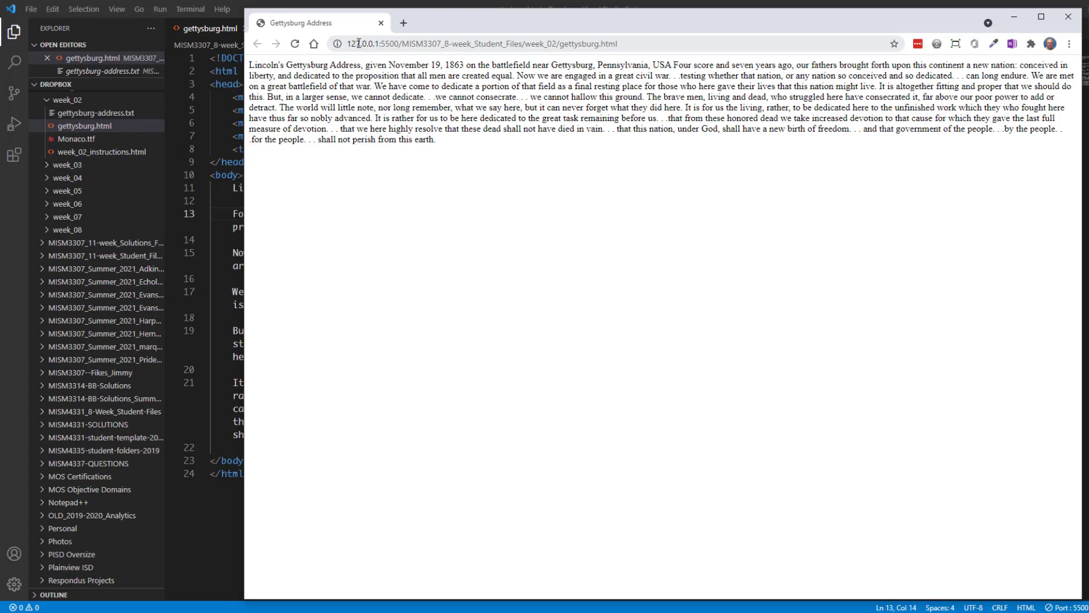
- Inspect the 127.0.0.1:5500 Live Server address of the preview in Chrome
{"action": "left_click", "coordinate": [479, 43]}
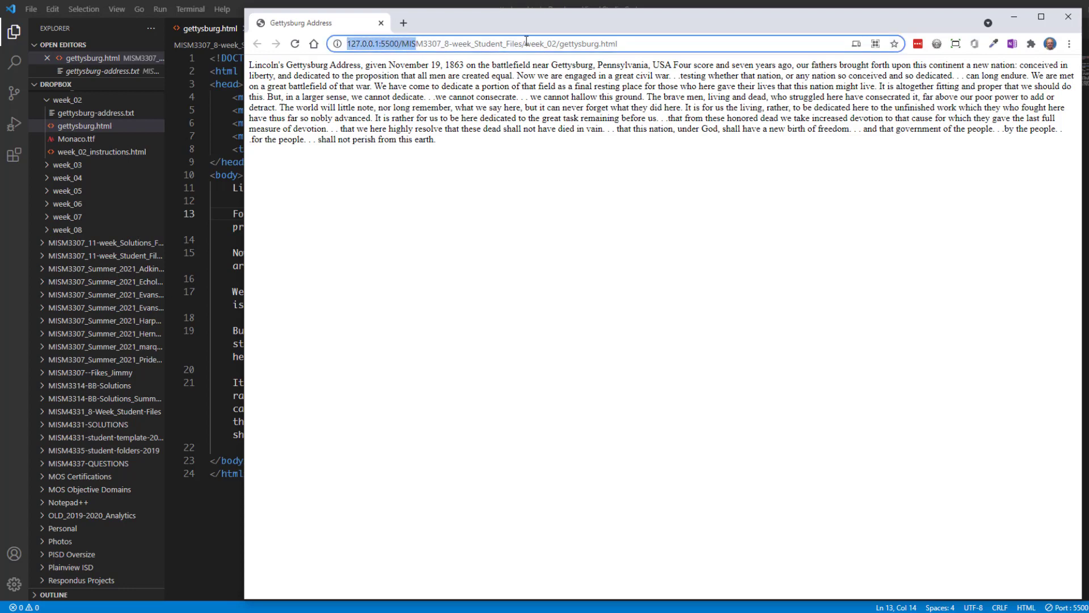
{"action": "double_click", "coordinate": [544, 43]}
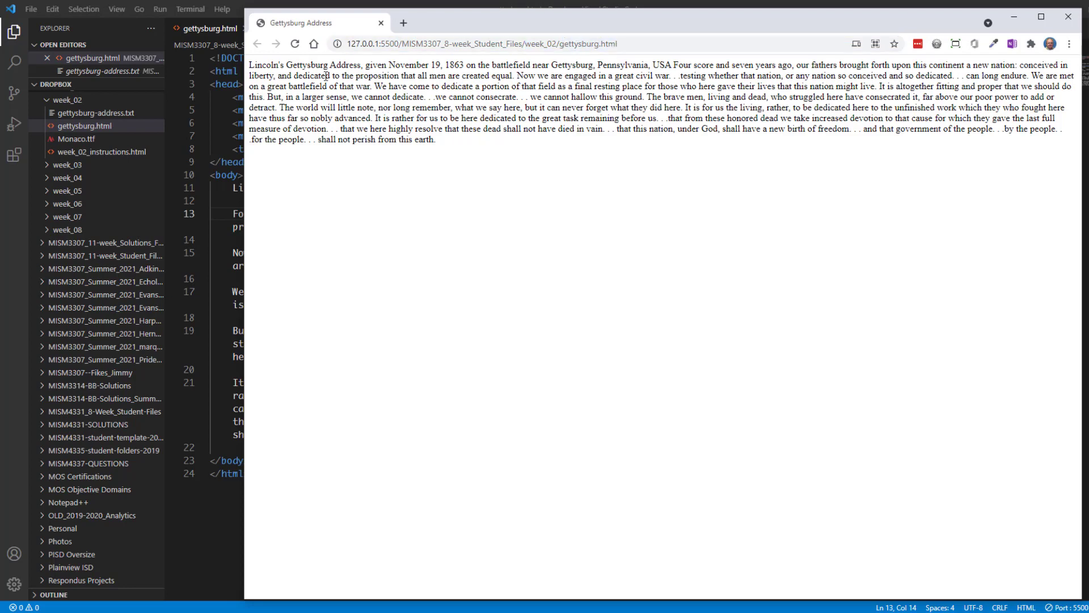
{"action": "mouse_move", "coordinate": [365, 139]}
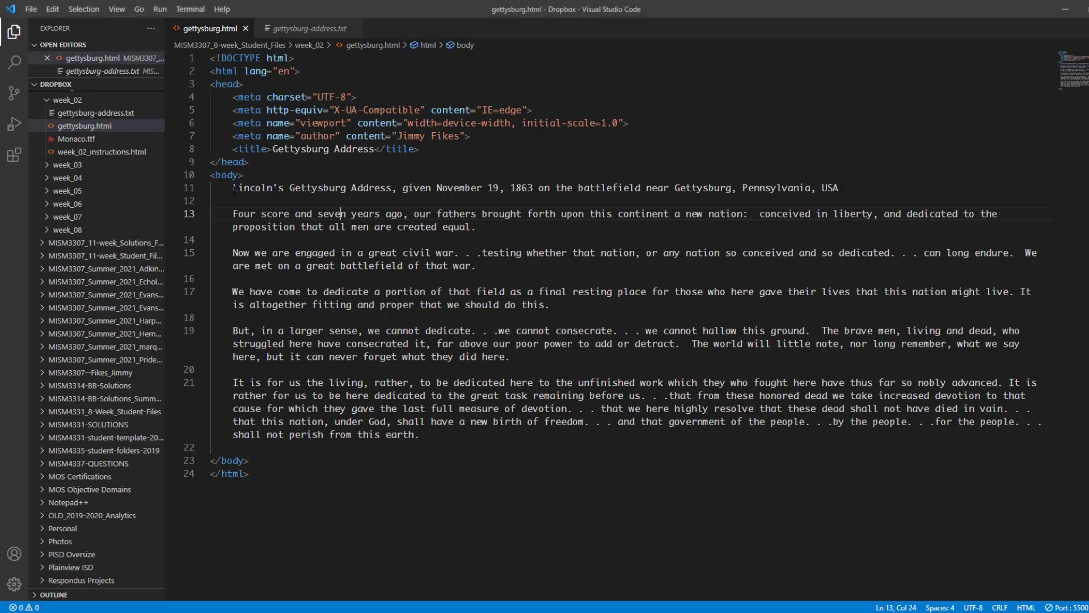
- Return to gettysburg.html and place the cursor on the address heading line
{"action": "left_click", "coordinate": [839, 188]}
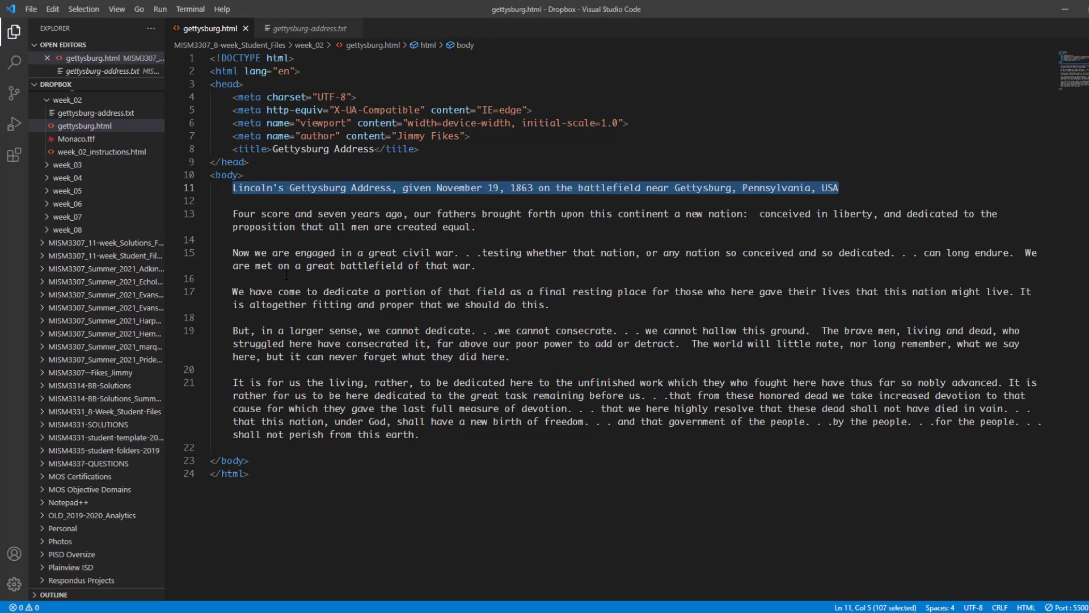
- Bring up the Command Palette listing Emmet: Wrap with Abbreviation
{"action": "key", "text": "ctrl+shift+p"}
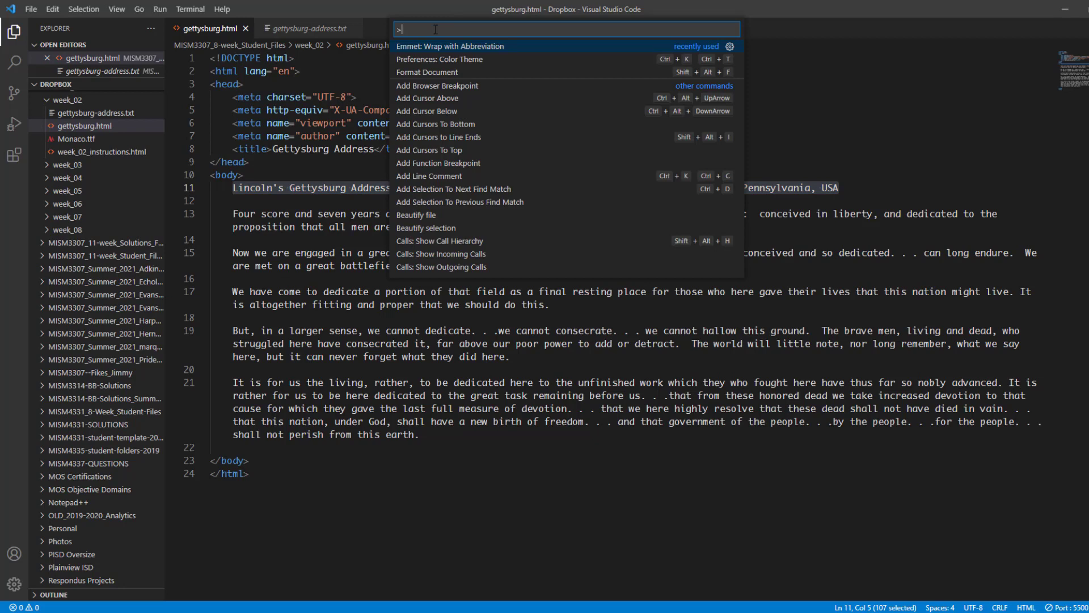
{"action": "mouse_move", "coordinate": [435, 52]}
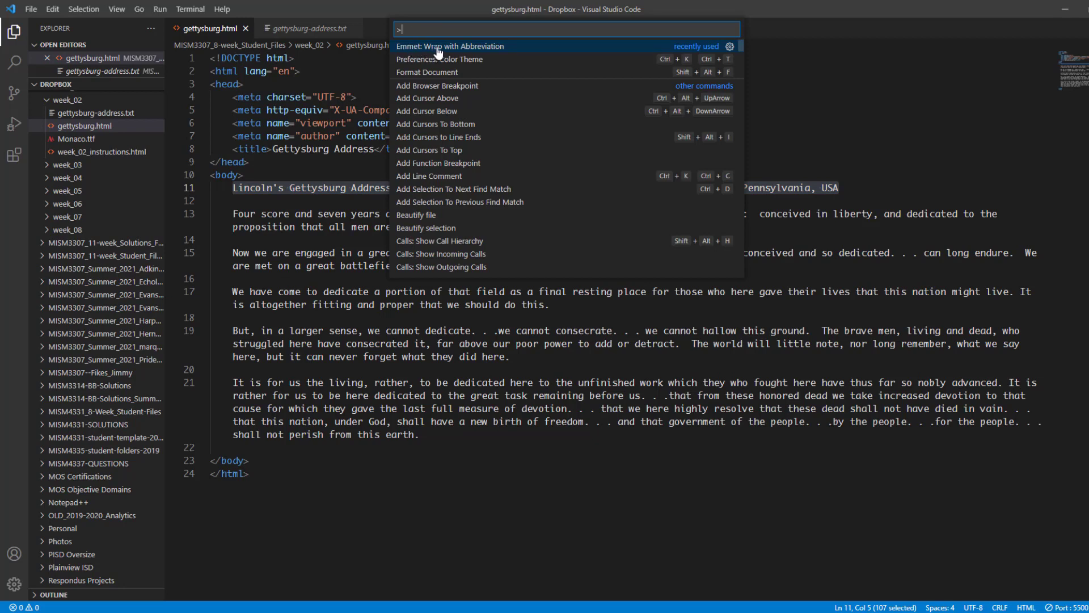
{"action": "mouse_move", "coordinate": [476, 52]}
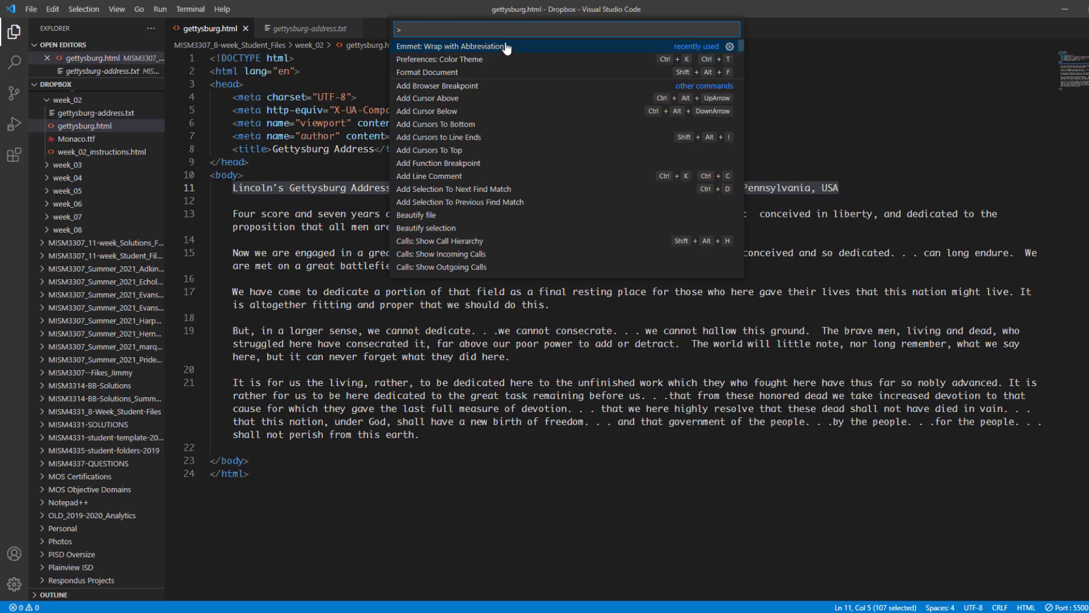
{"action": "mouse_move", "coordinate": [705, 50]}
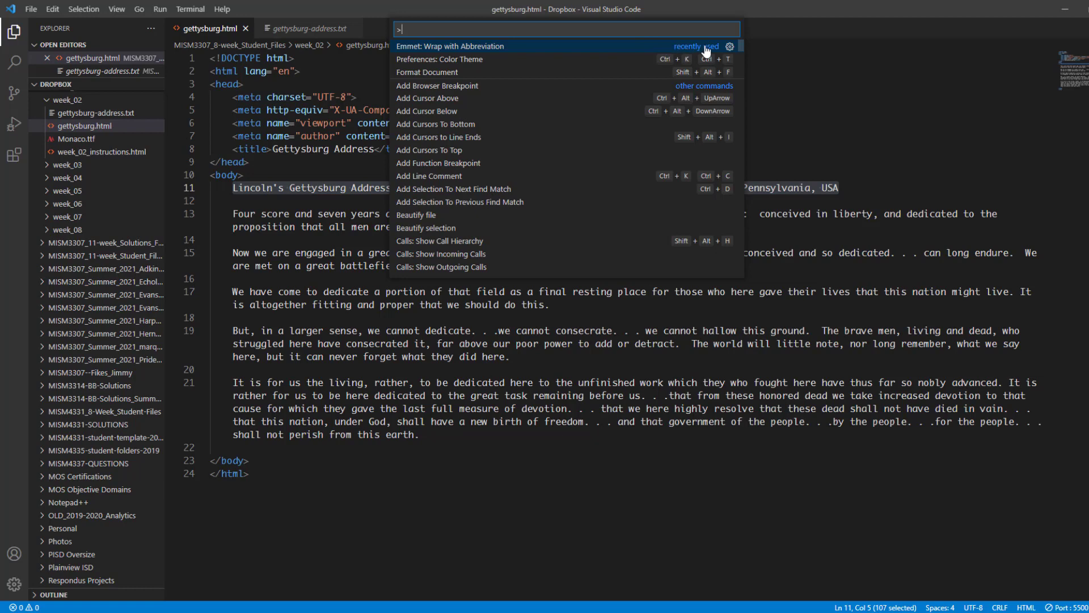
{"action": "mouse_move", "coordinate": [730, 46]}
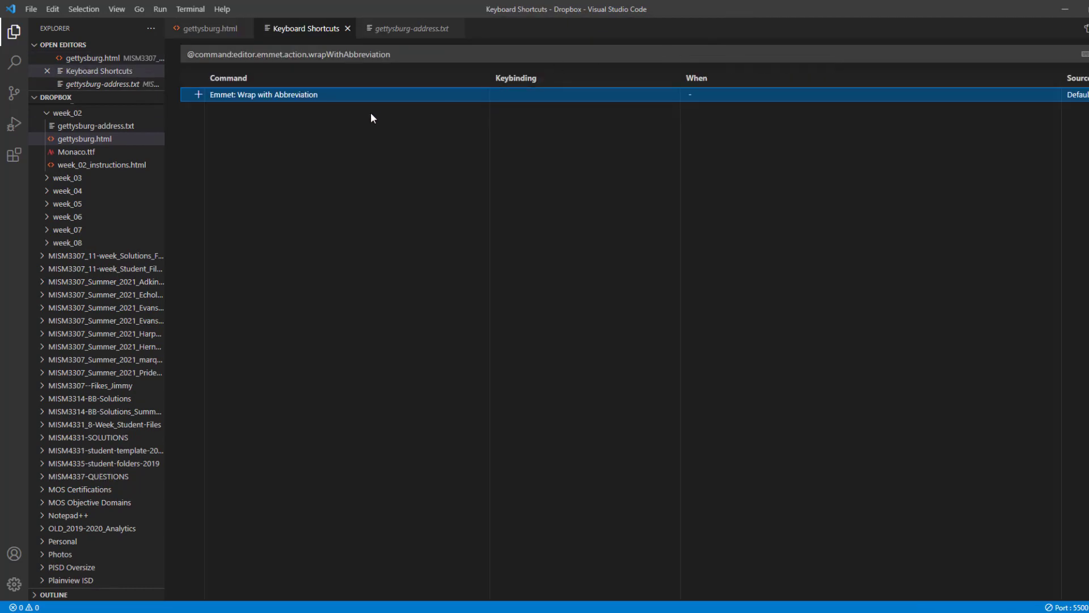
{"action": "mouse_move", "coordinate": [426, 107]}
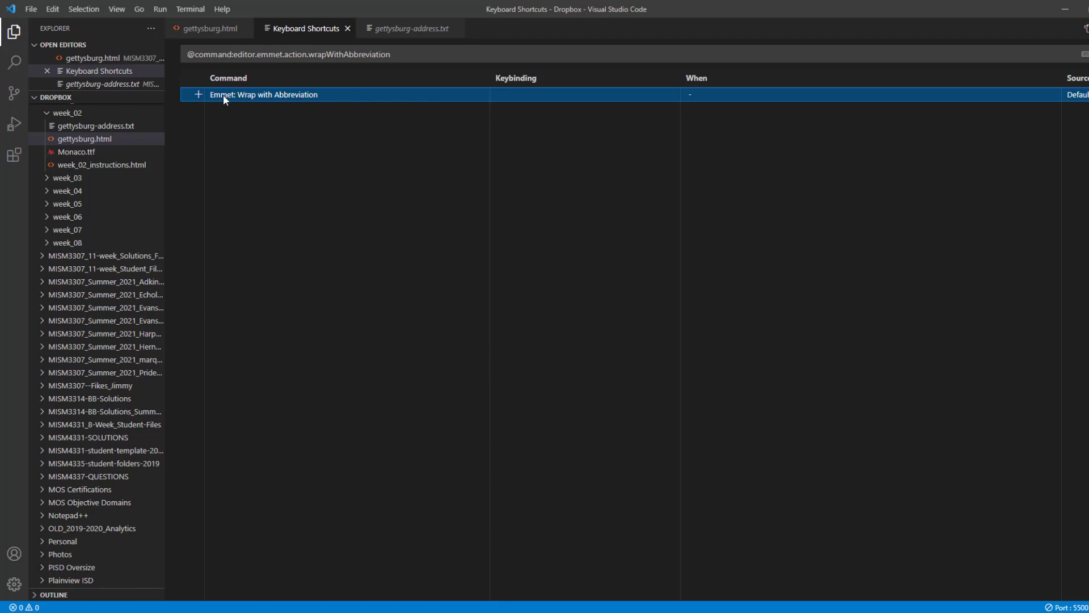
{"action": "mouse_move", "coordinate": [452, 106]}
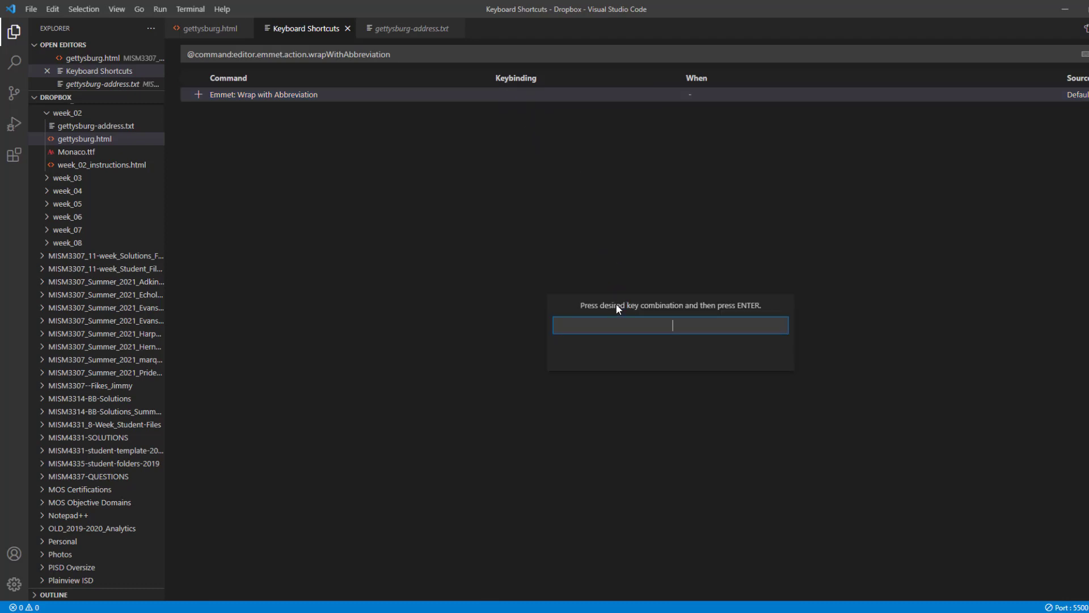
- Assign Ctrl+Shift+A as the keybinding for Emmet: Wrap with Abbreviation
{"action": "key", "text": "ctrl+shift+a"}
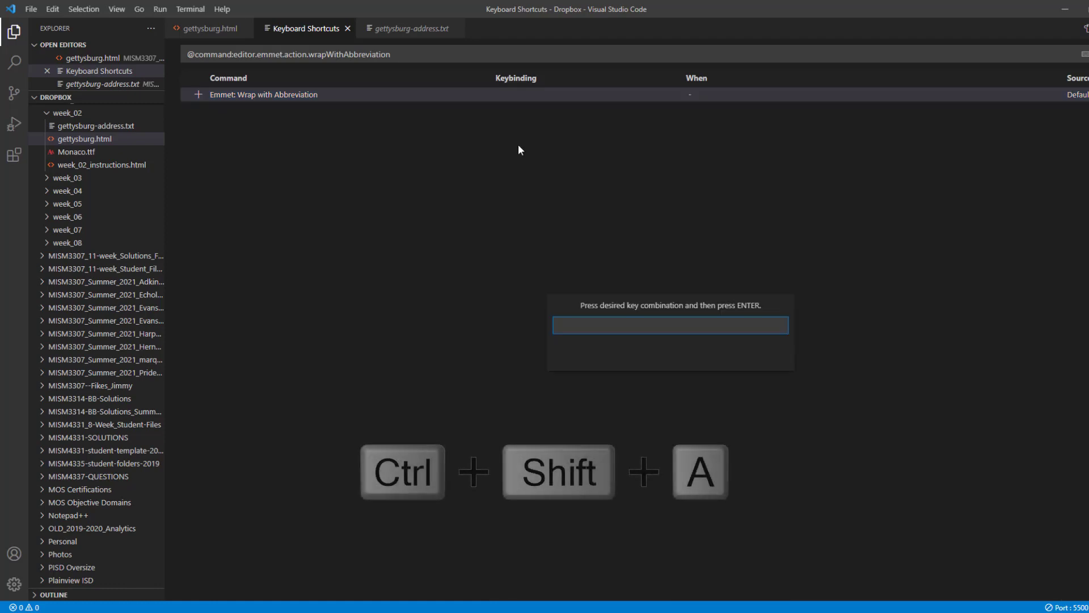
{"action": "key", "text": "ctrl+shift"}
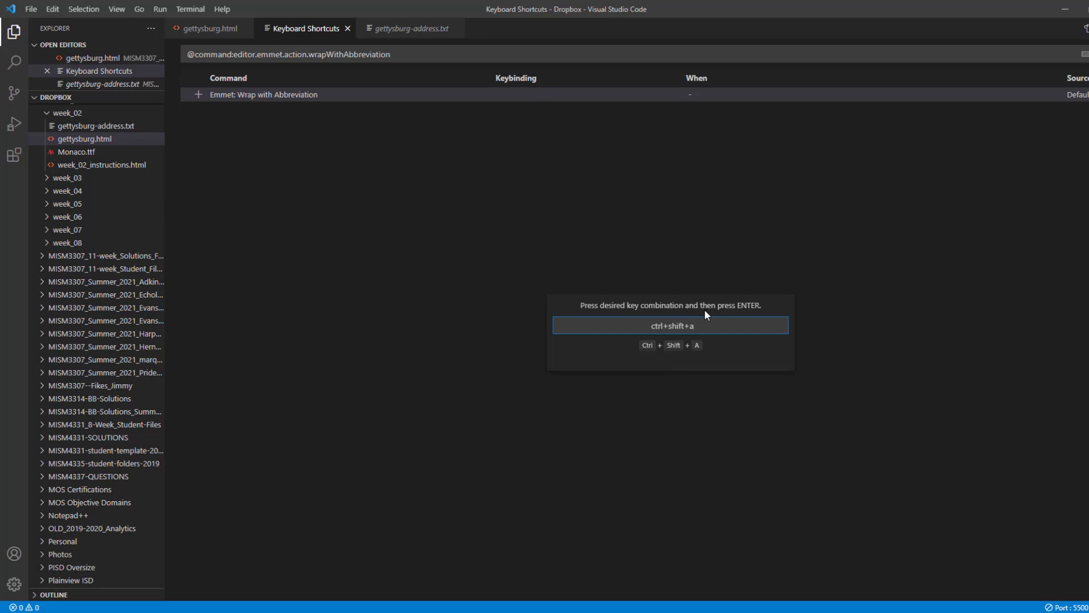
{"action": "mouse_move", "coordinate": [749, 312]}
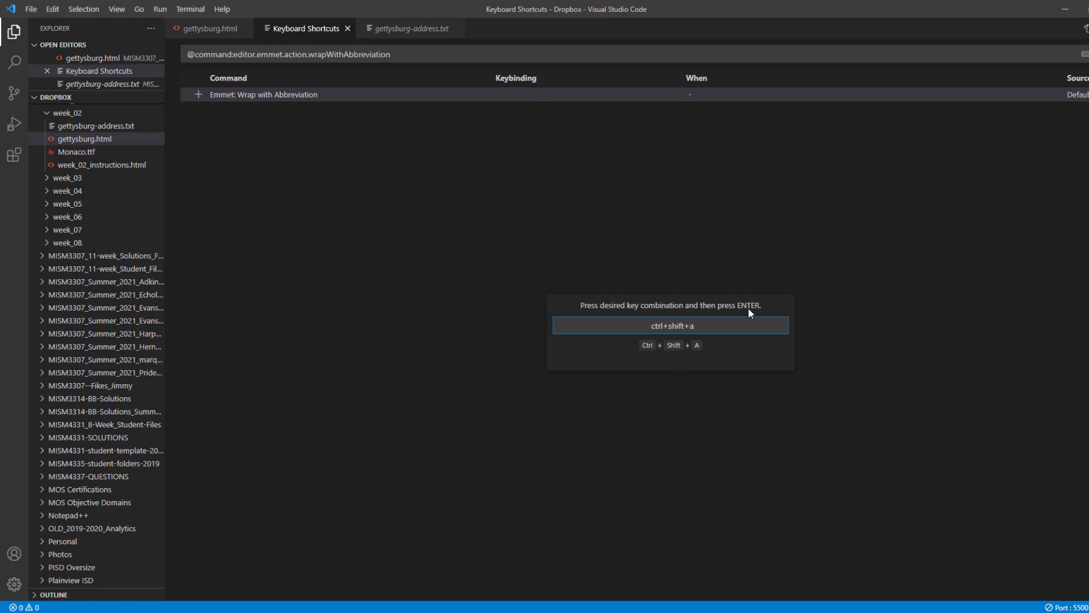
{"action": "key", "text": "Enter"}
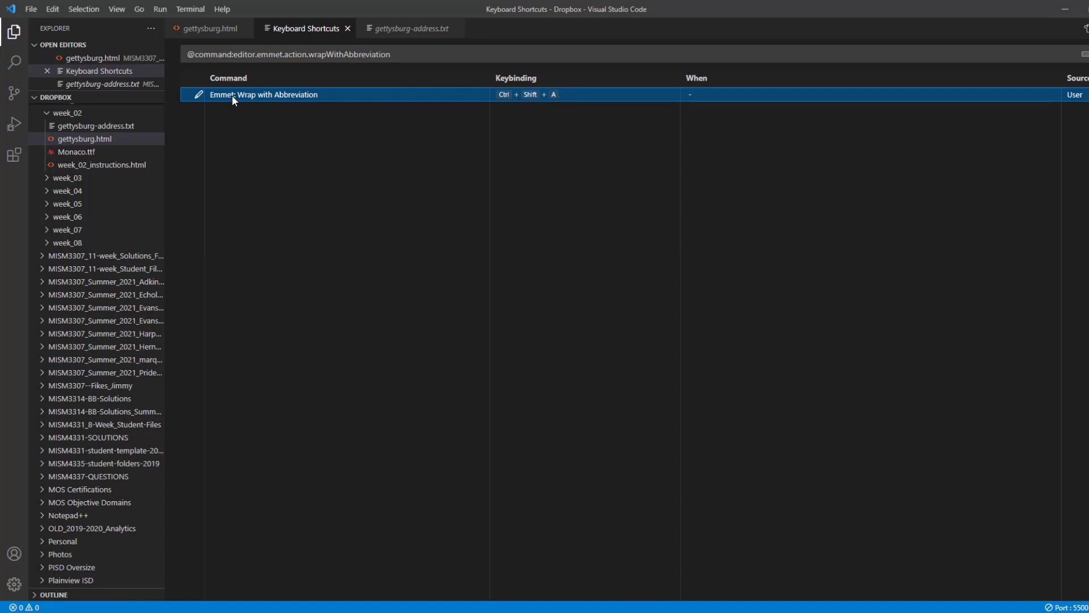
{"action": "mouse_move", "coordinate": [320, 98]}
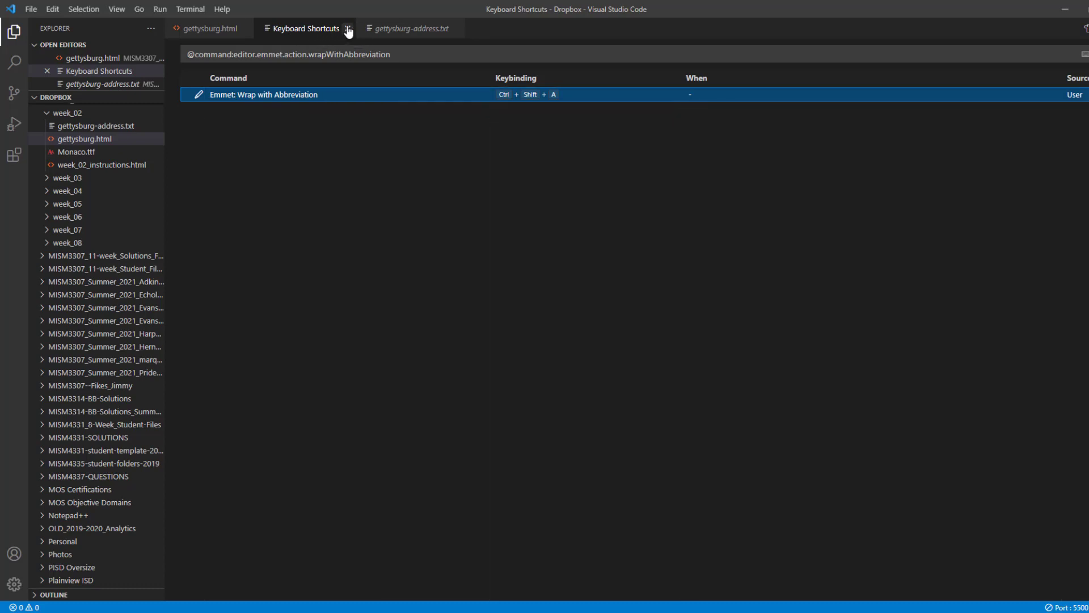
- Close Keyboard Shortcuts and select the heading text on line 11
{"action": "left_click", "coordinate": [347, 28]}
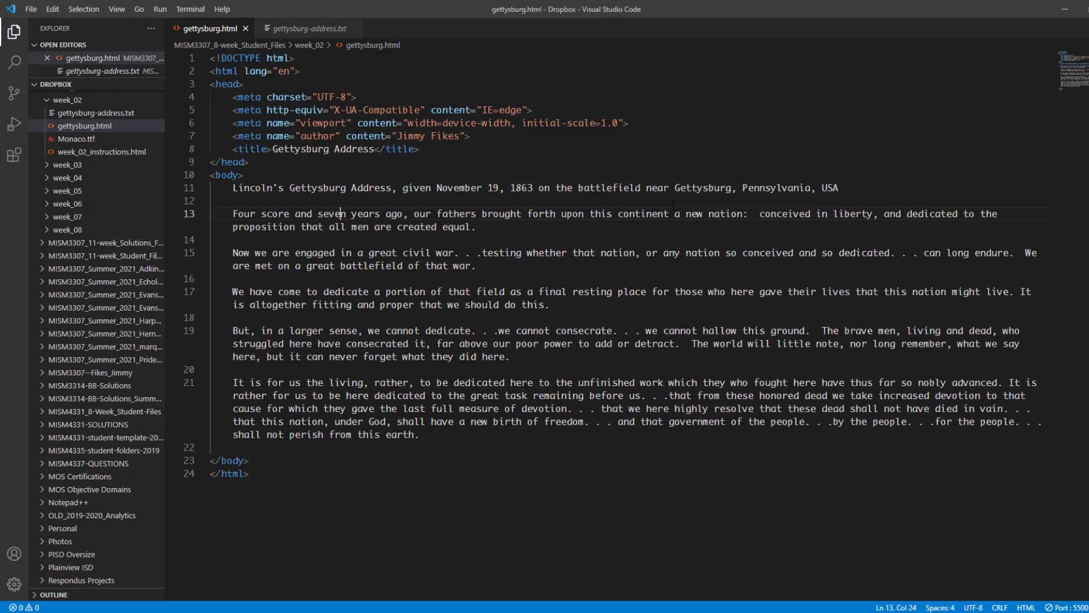
{"action": "left_click_drag", "start_coordinate": [563, 188], "coordinate": [838, 188]}
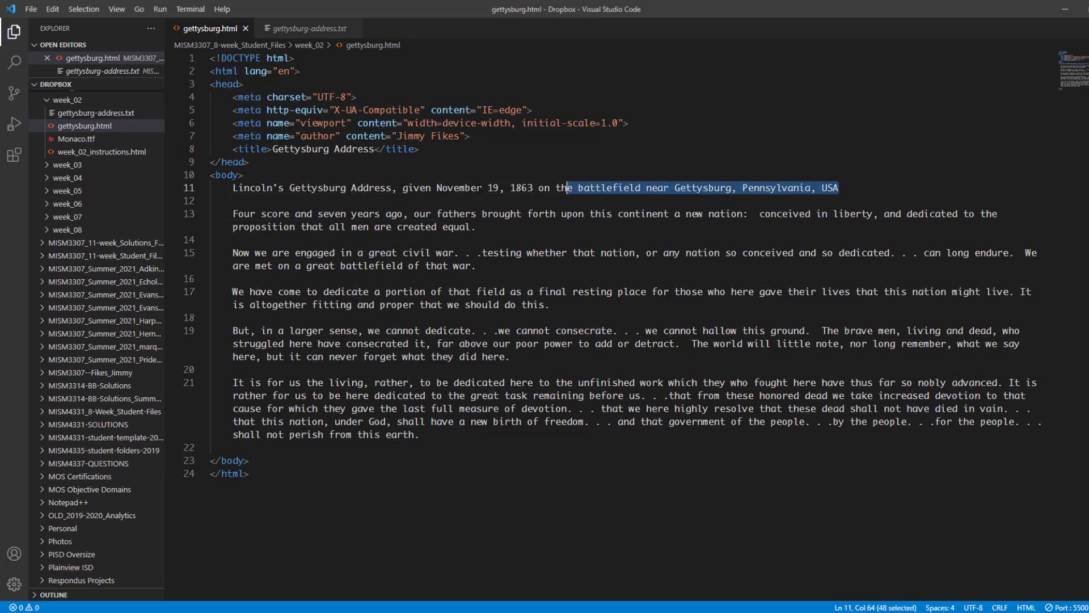
{"action": "key", "text": "ctrl+shift+a"}
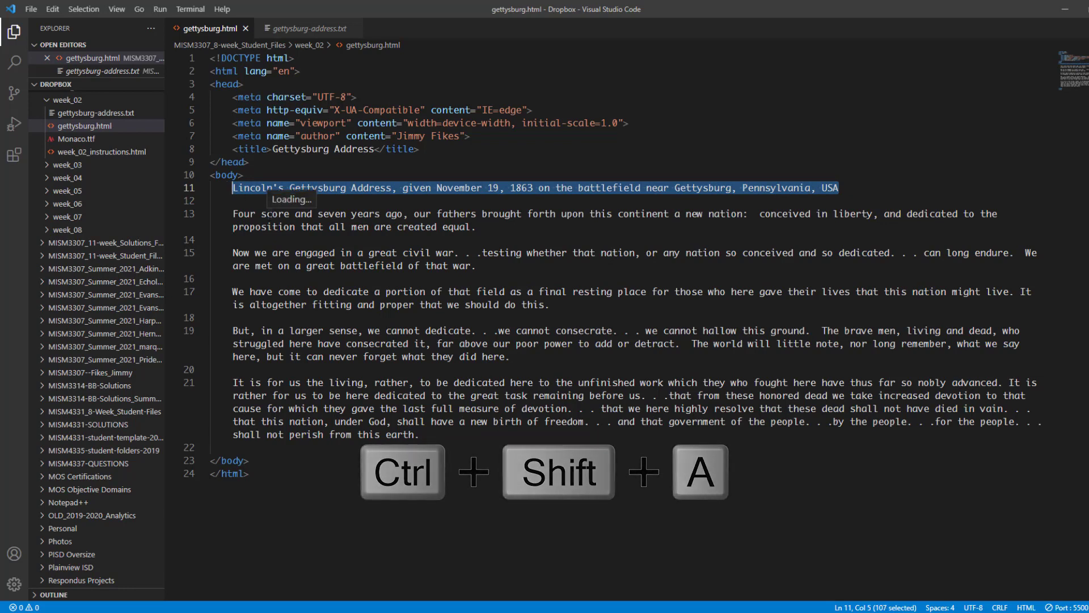
- Wrap the heading in an h1 tag using Emmet, then view the browser preview
{"action": "key", "text": "ctrl+shift+a"}
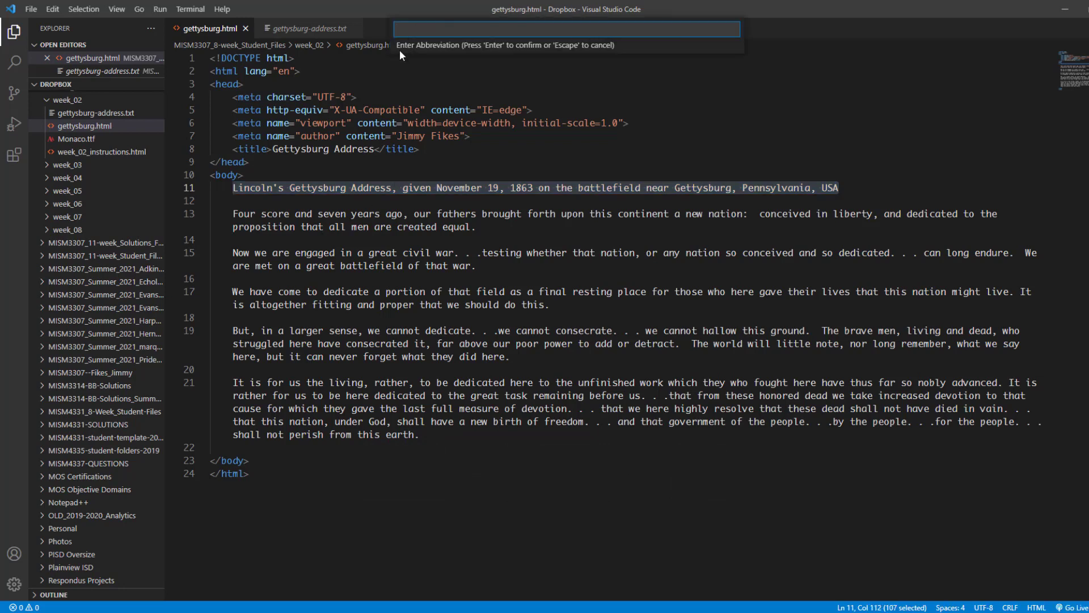
{"action": "mouse_move", "coordinate": [495, 56]}
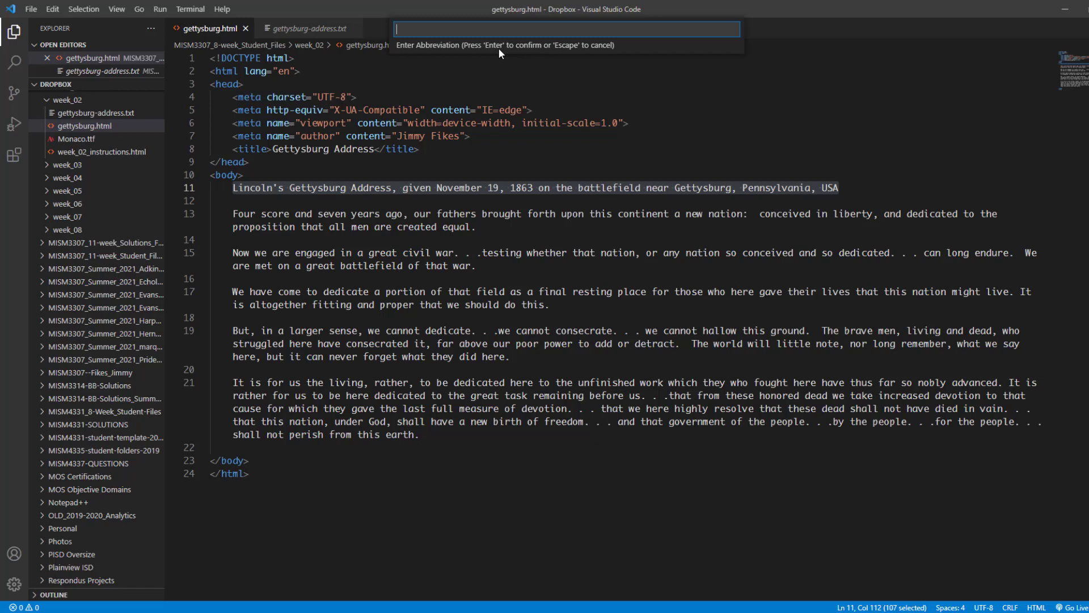
{"action": "type", "text": "h"}
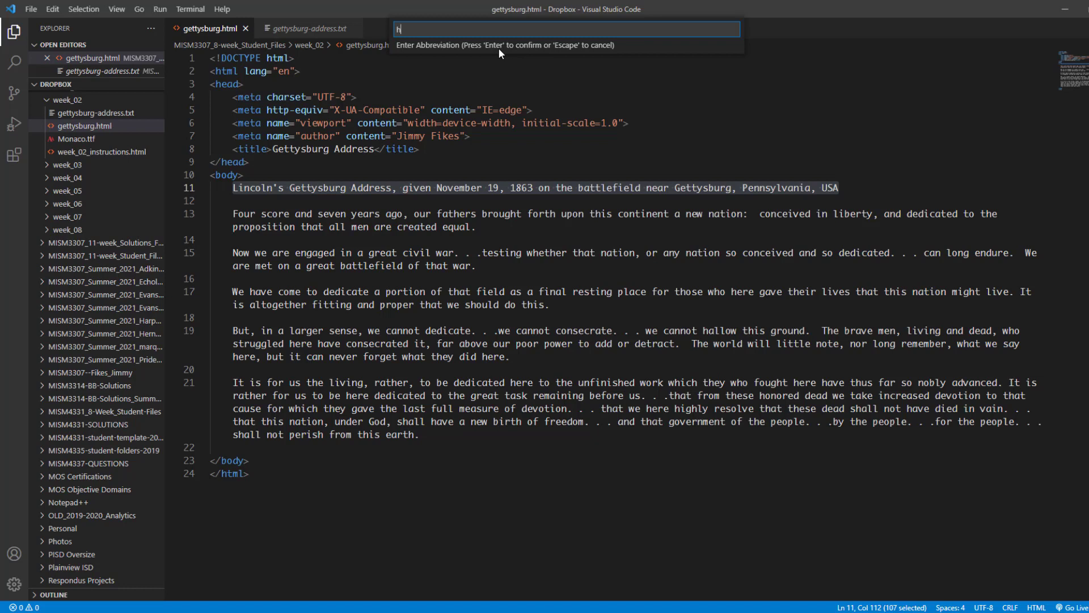
{"action": "type", "text": "1"}
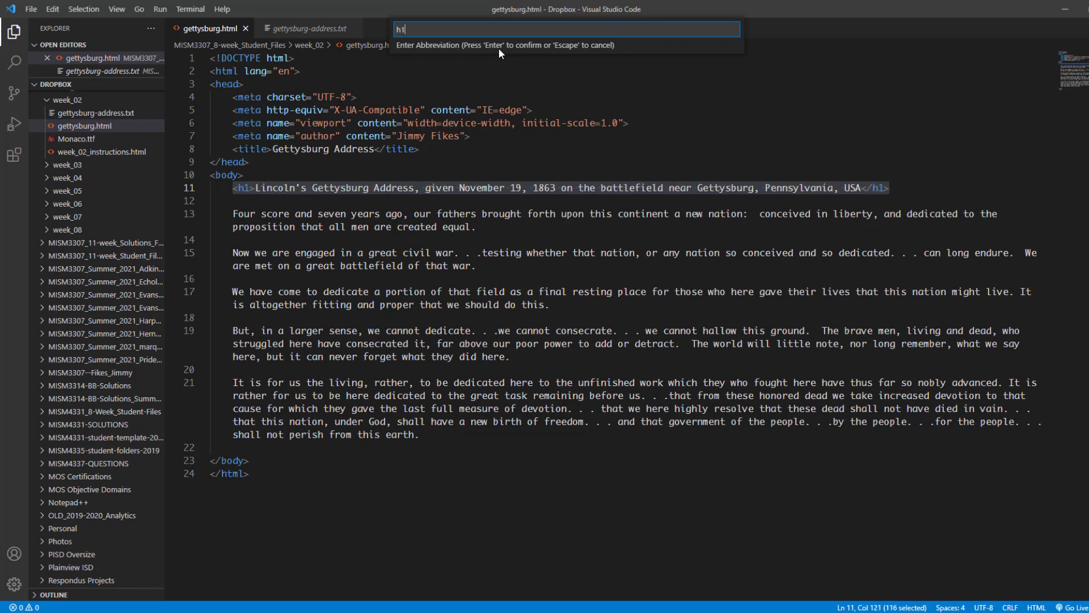
{"action": "mouse_move", "coordinate": [383, 90]}
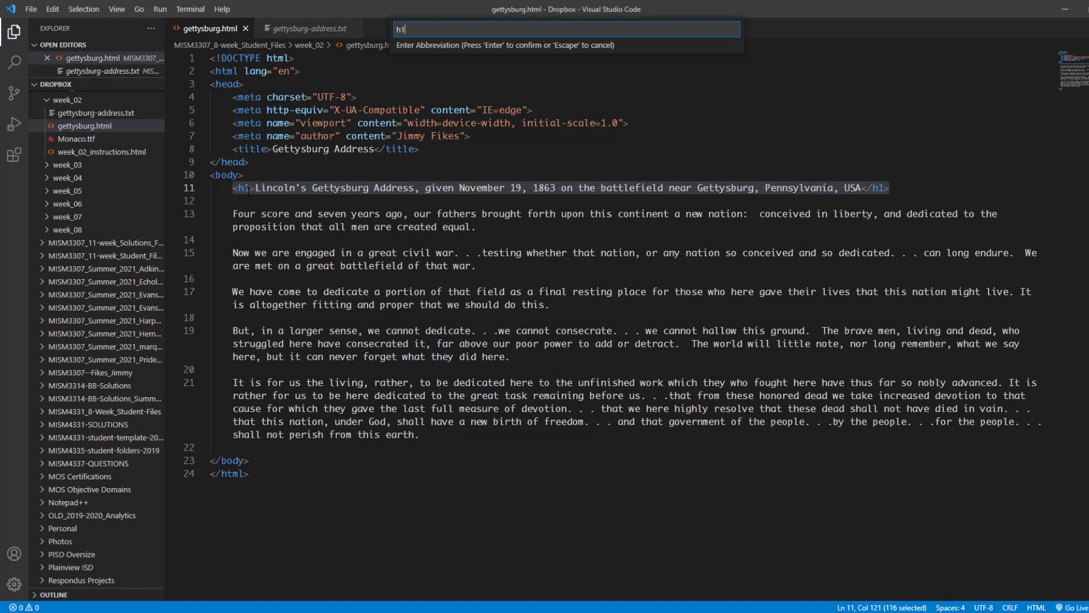
{"action": "mouse_move", "coordinate": [247, 190]}
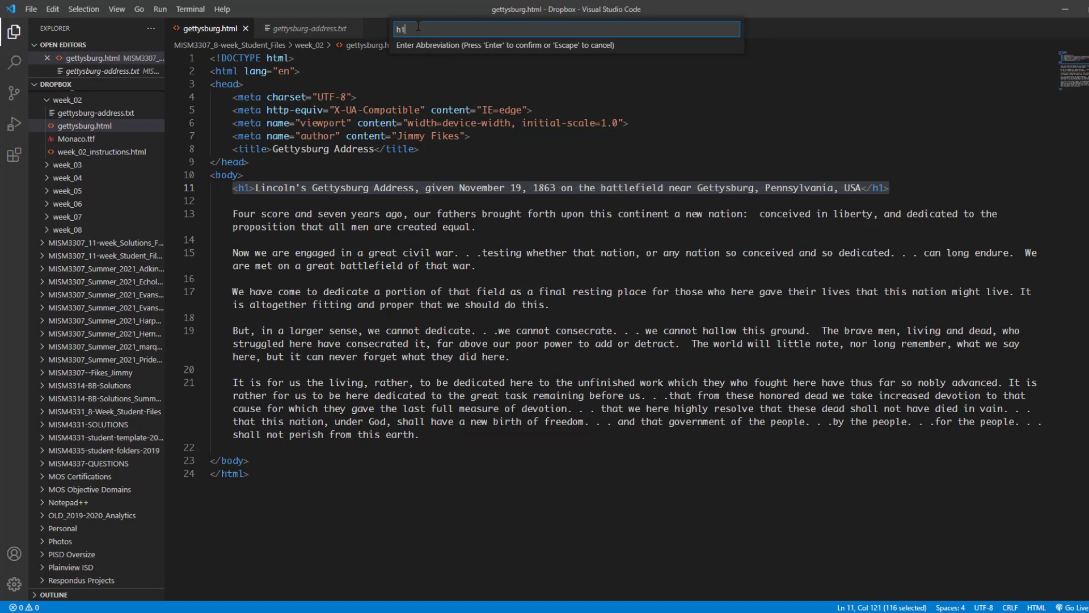
{"action": "key", "text": "Escape"}
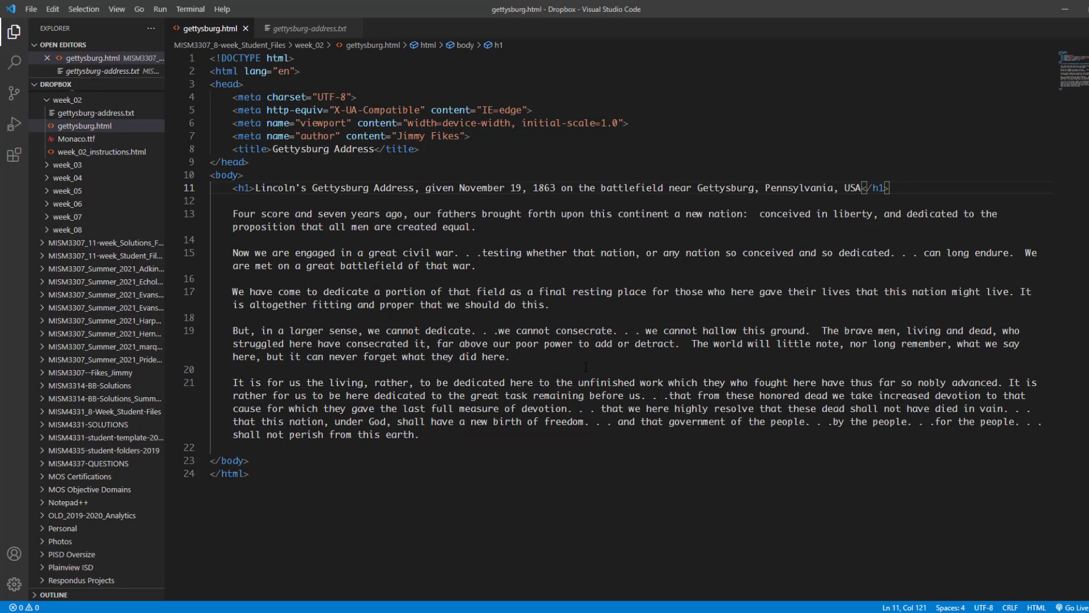
{"action": "left_click", "coordinate": [1068, 607]}
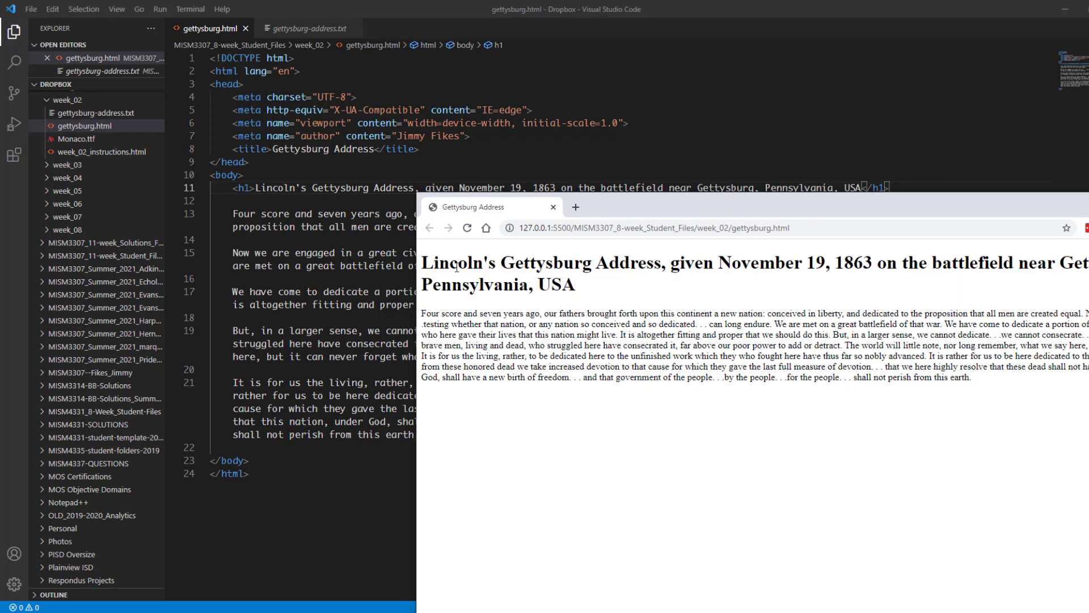
{"action": "mouse_move", "coordinate": [590, 286]}
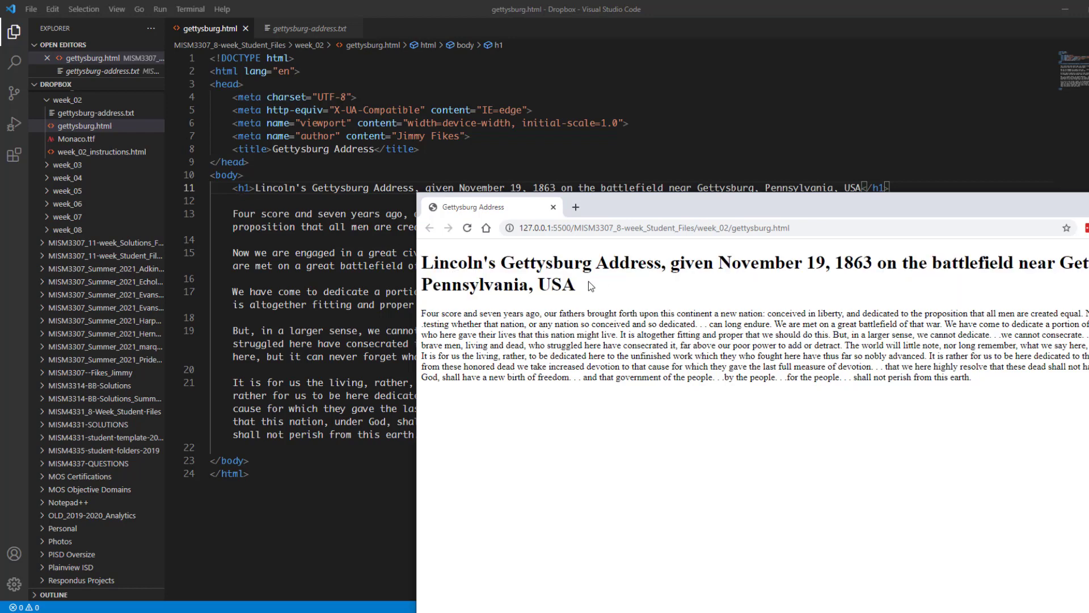
{"action": "mouse_move", "coordinate": [546, 313]}
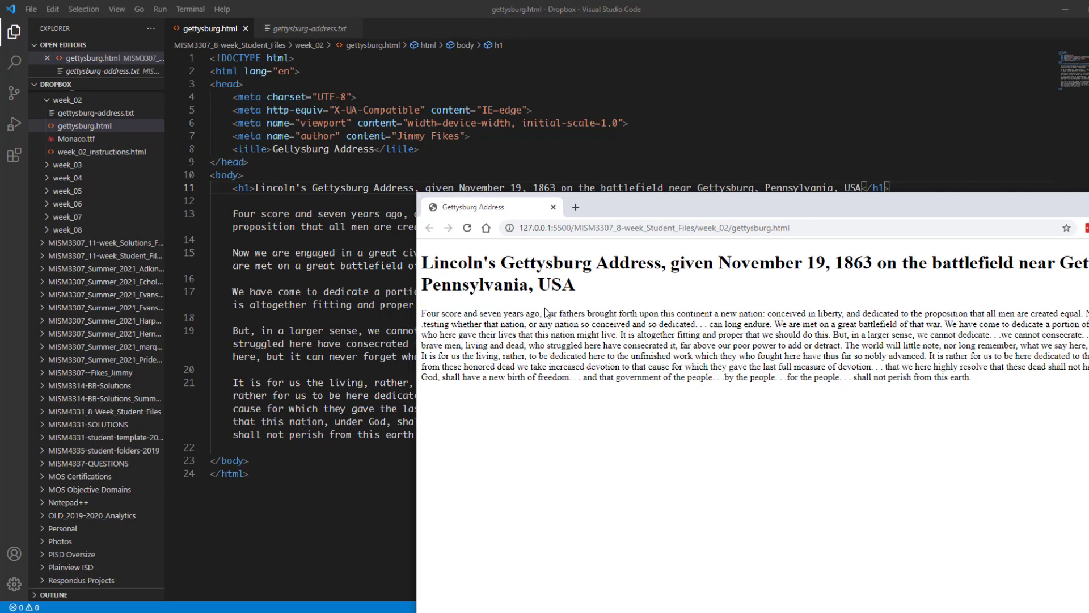
{"action": "mouse_move", "coordinate": [522, 308]}
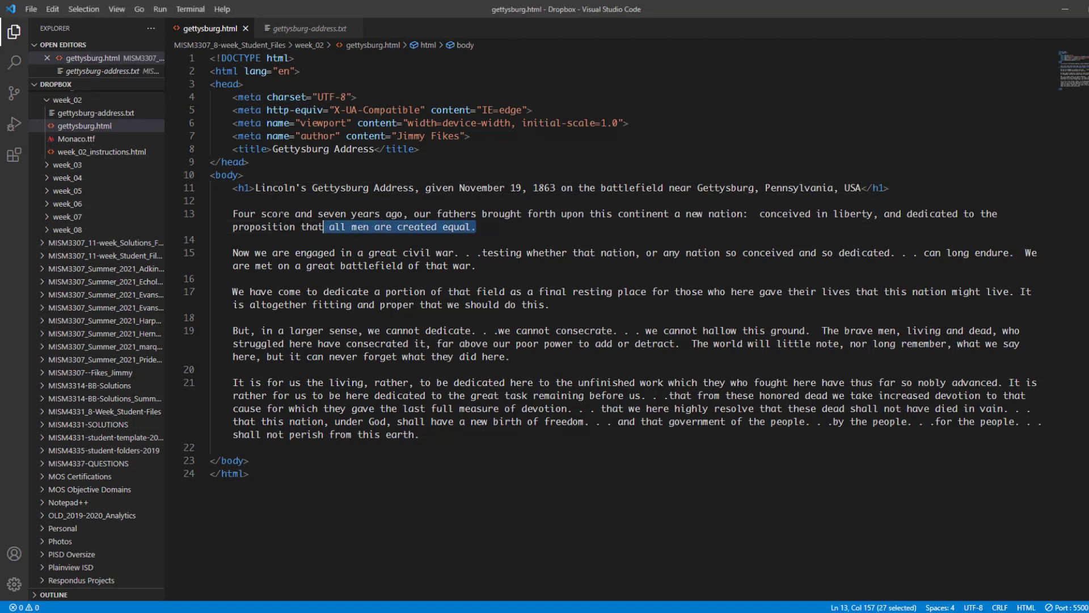
- Wrap the first paragraph on line 13 in p tags with the Emmet shortcut
{"action": "key", "text": "ctrl+shift+a"}
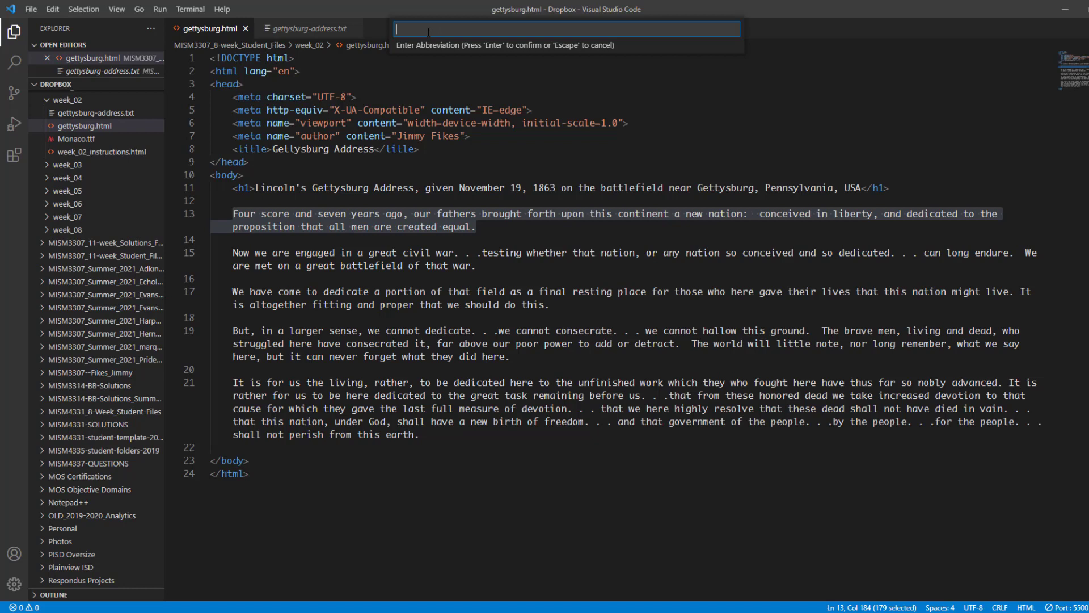
{"action": "type", "text": "p"}
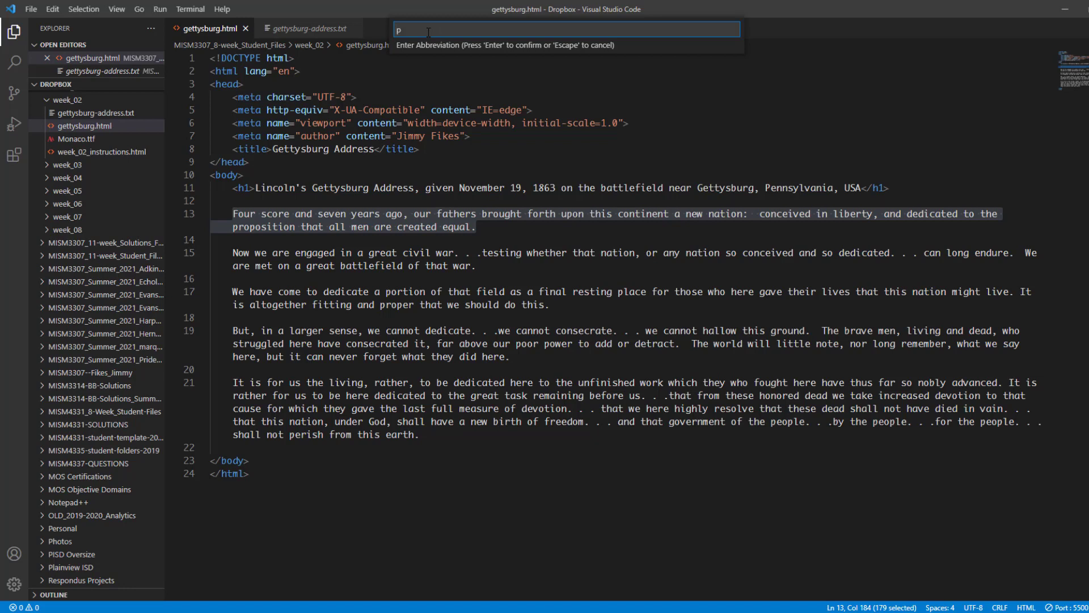
{"action": "key", "text": "Enter"}
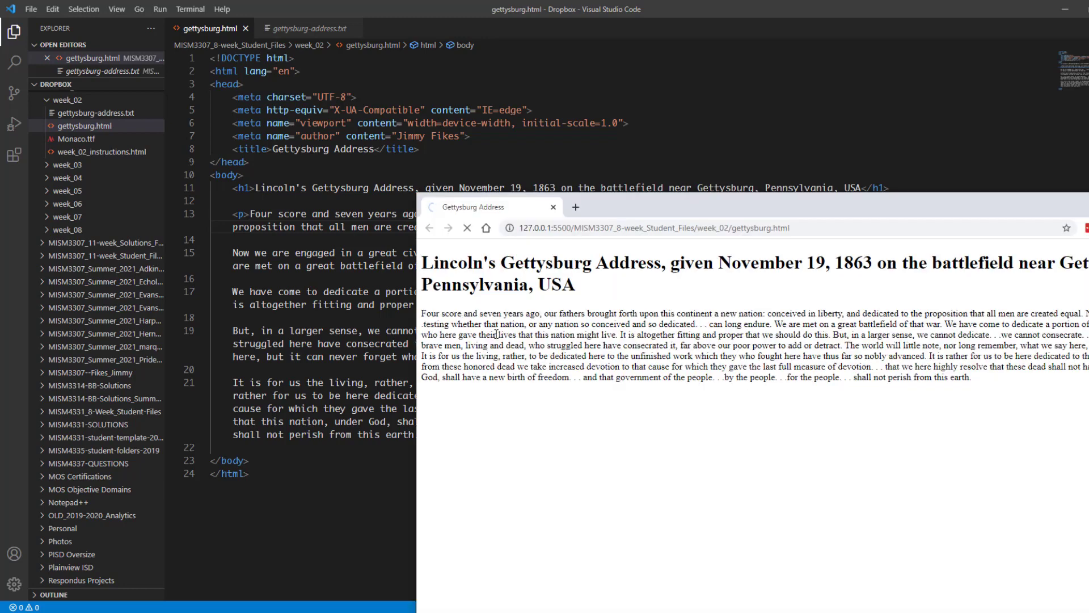
- Check Chrome's refreshed preview showing the first paragraph set apart
{"action": "left_click", "coordinate": [468, 228]}
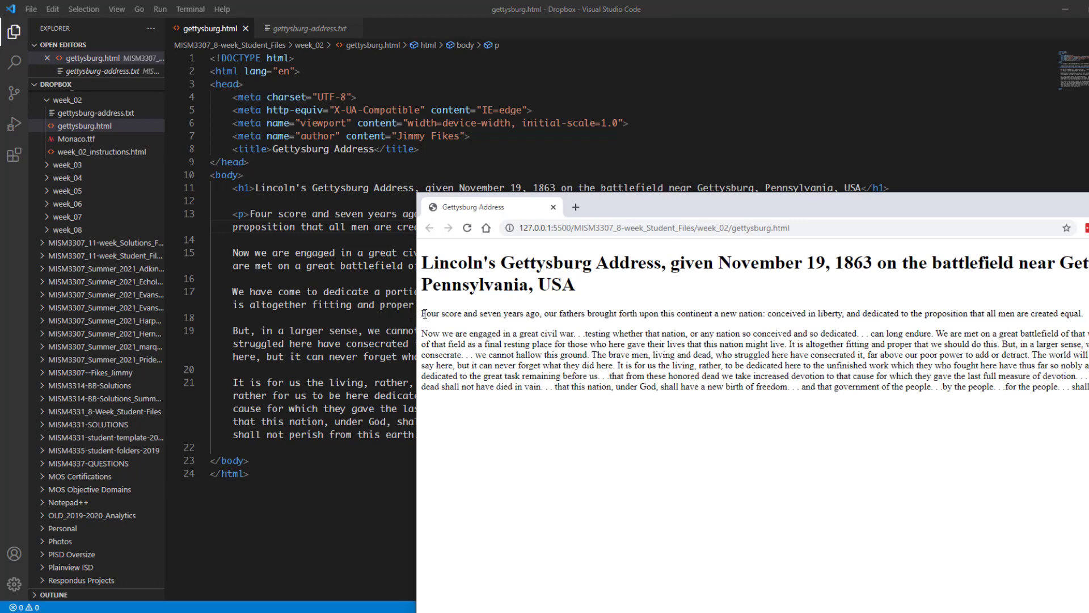
{"action": "left_click_drag", "start_coordinate": [421, 333], "coordinate": [454, 356]}
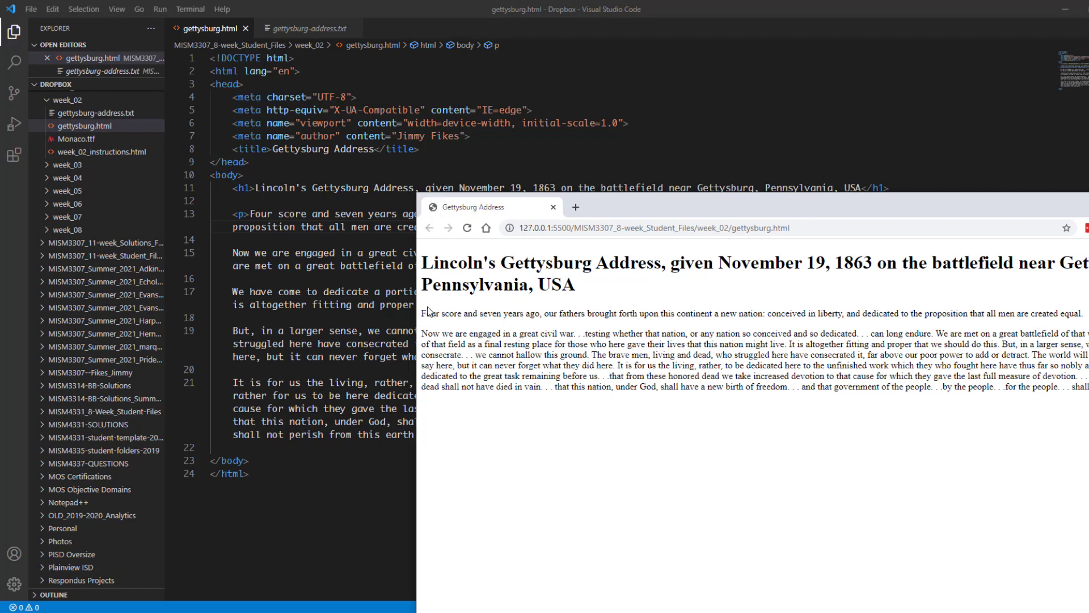
{"action": "mouse_move", "coordinate": [429, 326]}
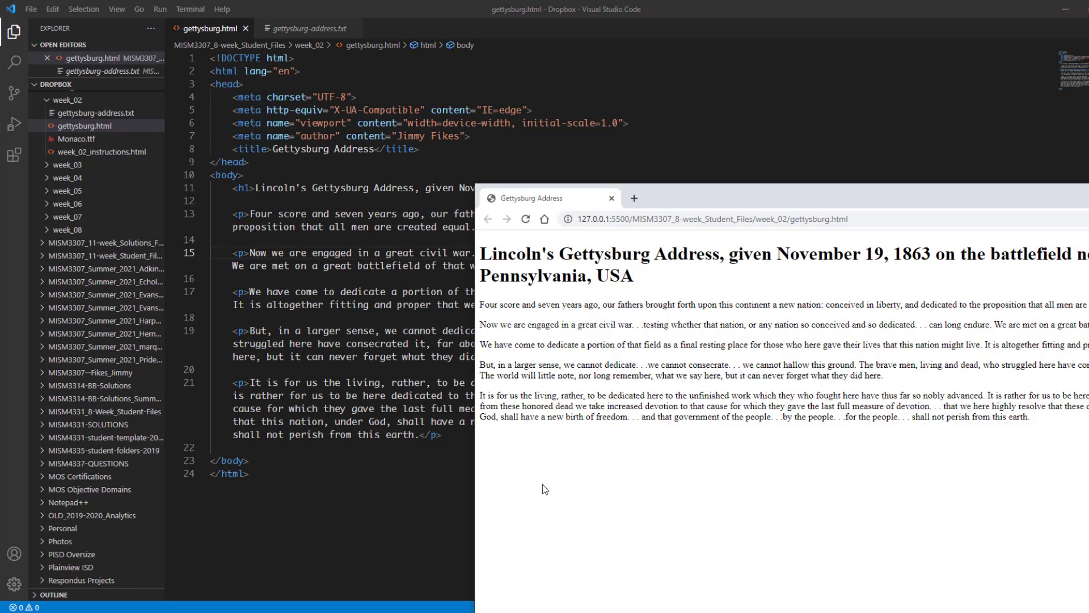
{"action": "mouse_move", "coordinate": [641, 278]}
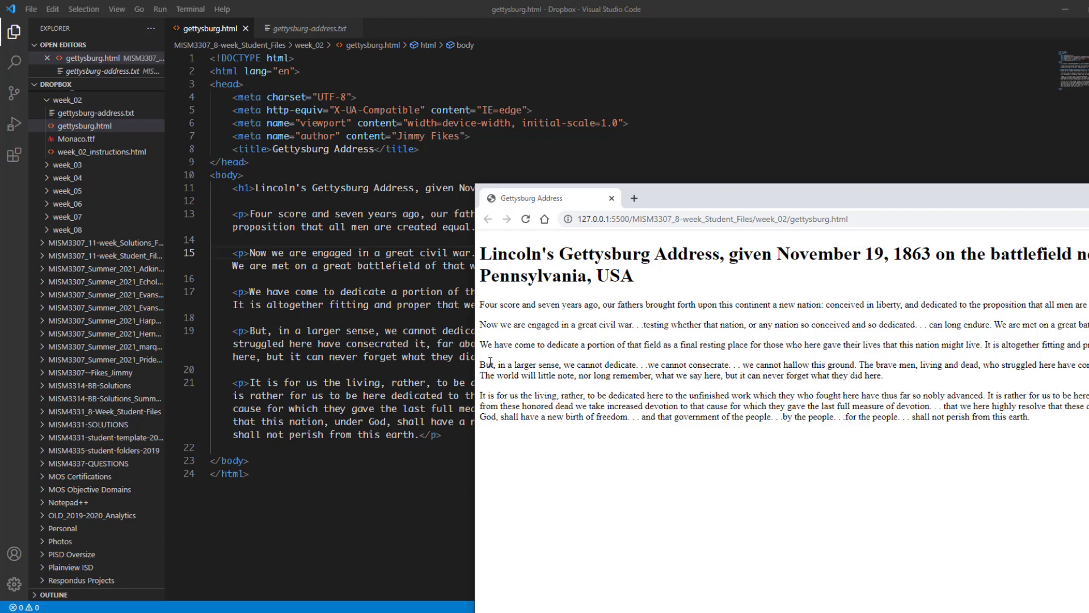
{"action": "mouse_move", "coordinate": [494, 390]}
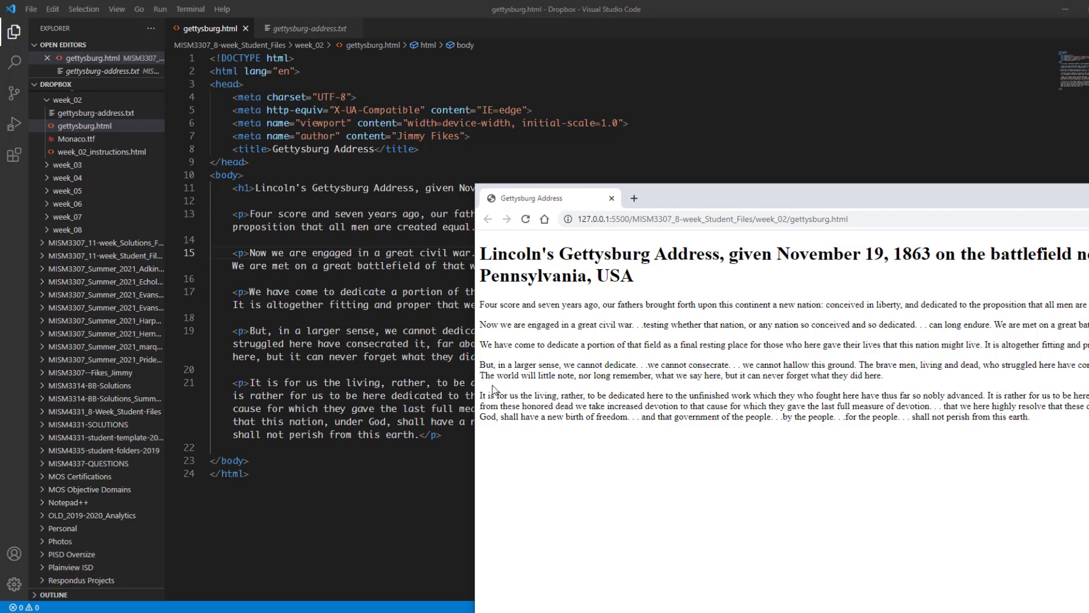